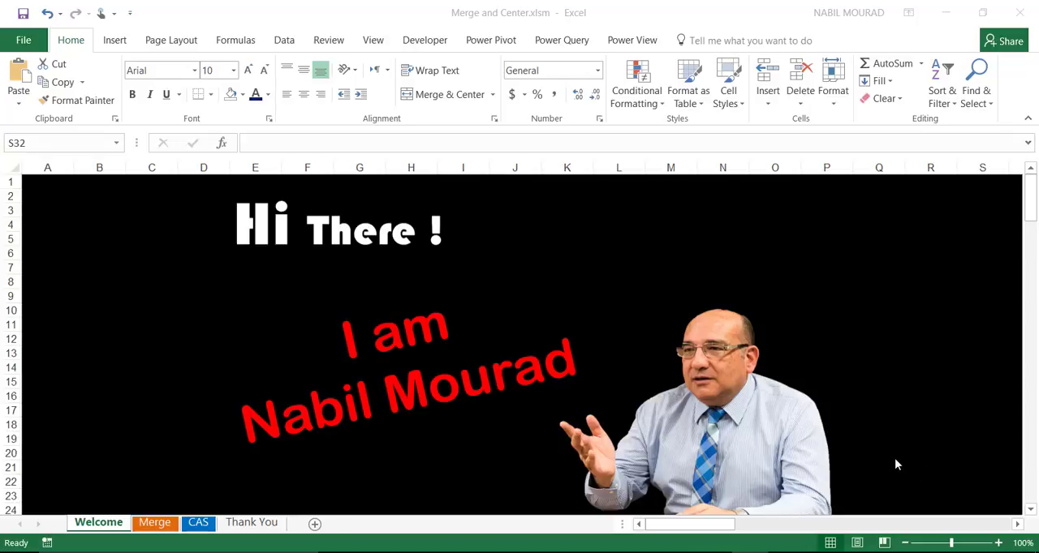
pyautogui.moveTo(896, 445)
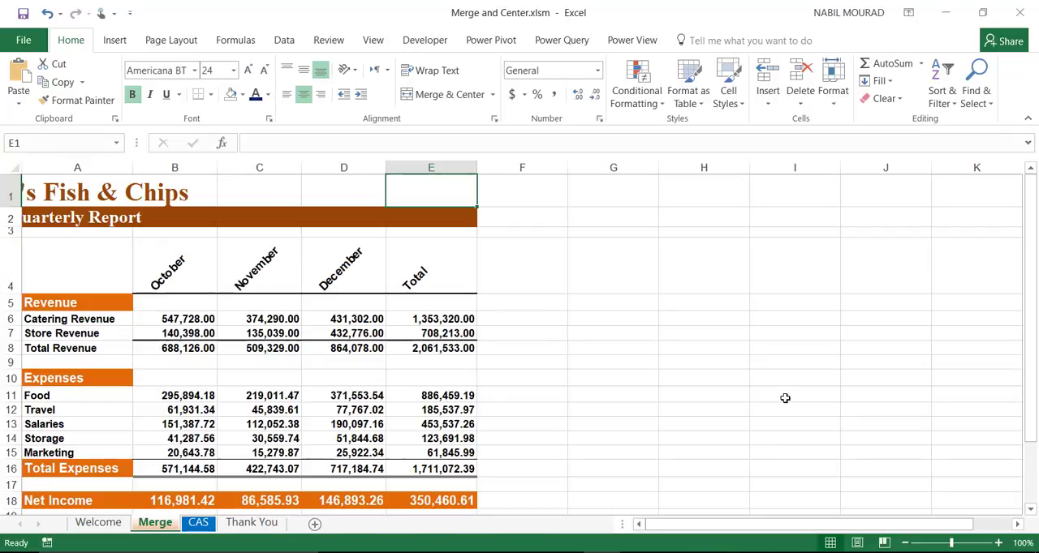
pyautogui.moveTo(380, 390)
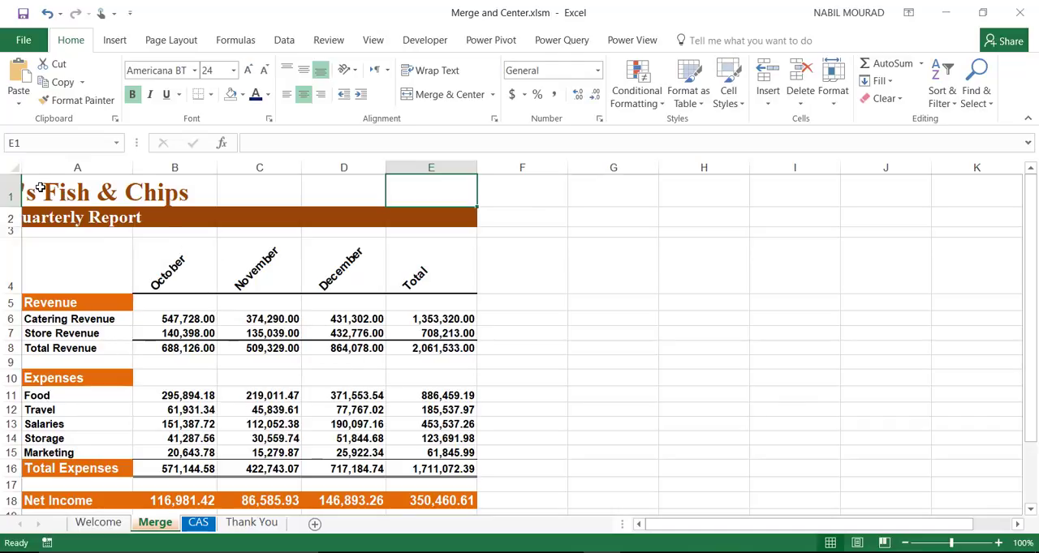
pyautogui.click(78, 193)
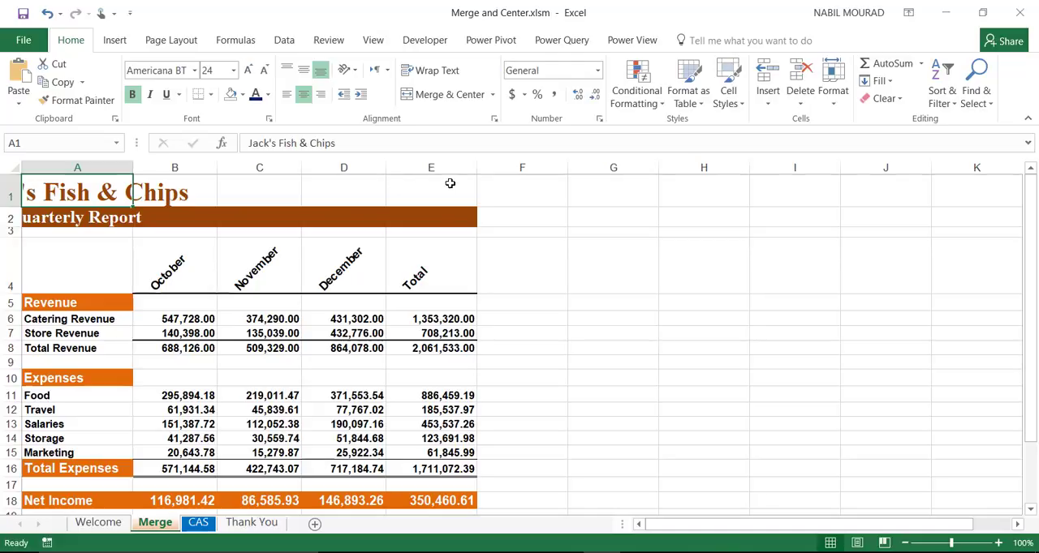
pyautogui.moveTo(299, 193)
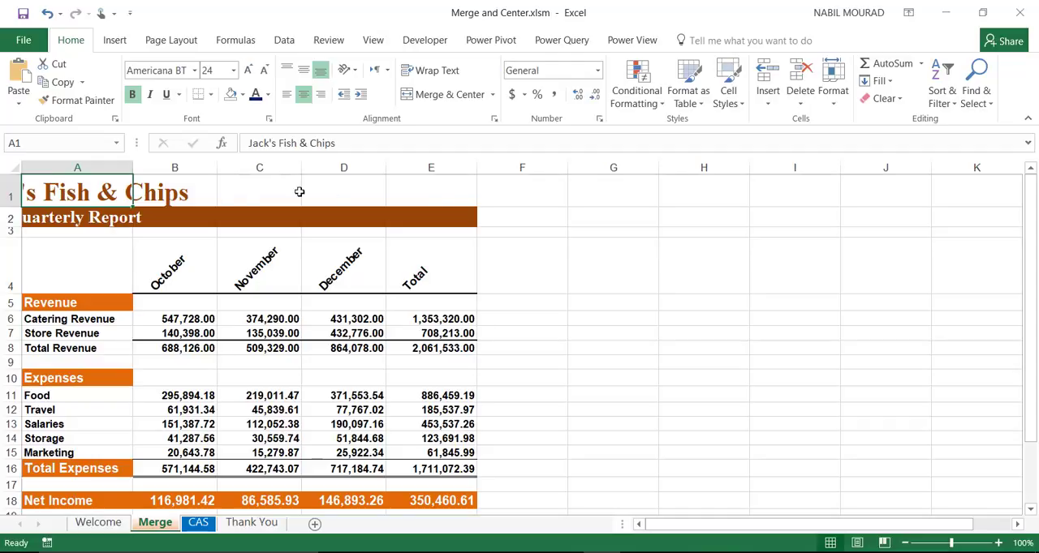
pyautogui.moveTo(448, 193)
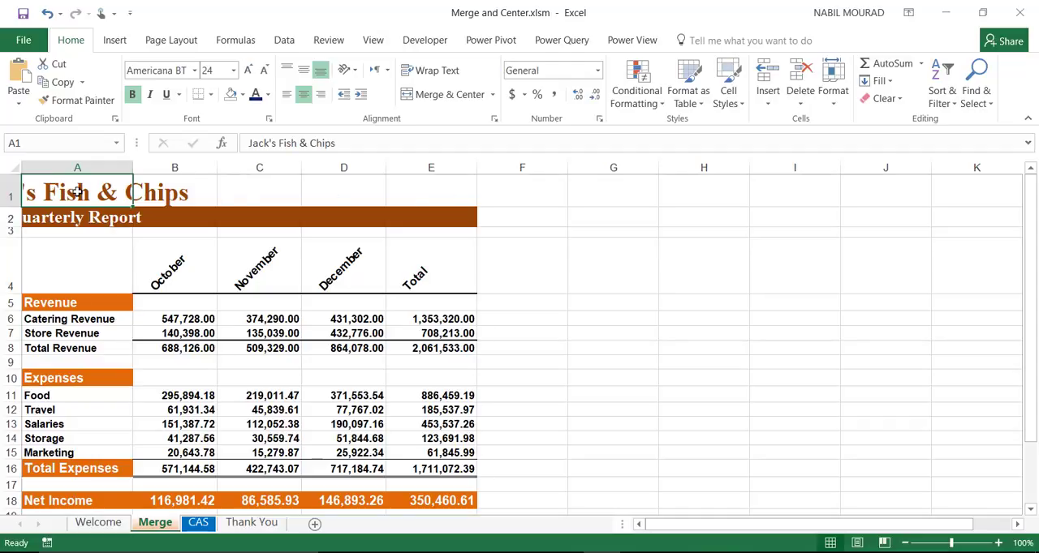
pyautogui.moveTo(503, 191)
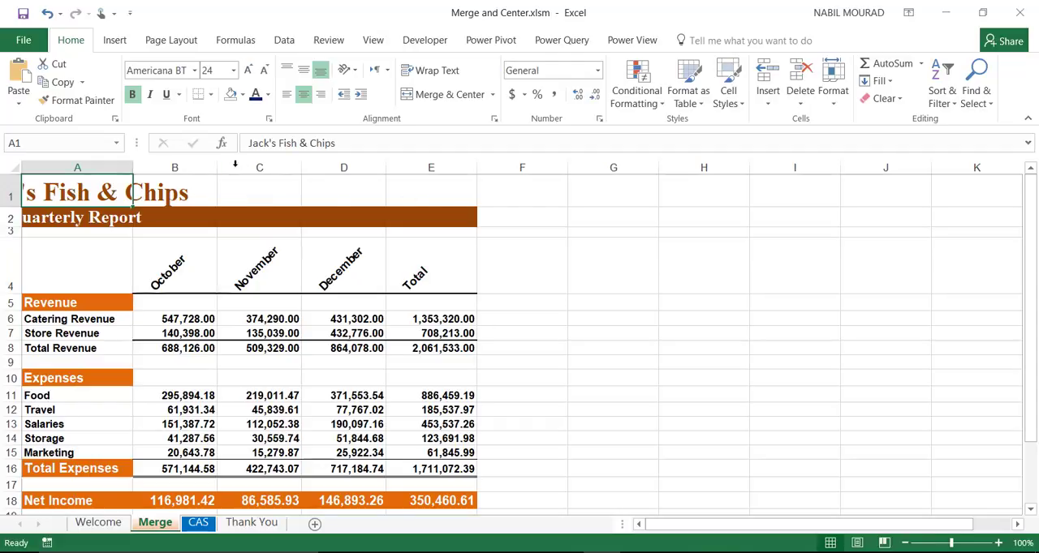
pyautogui.click(175, 193)
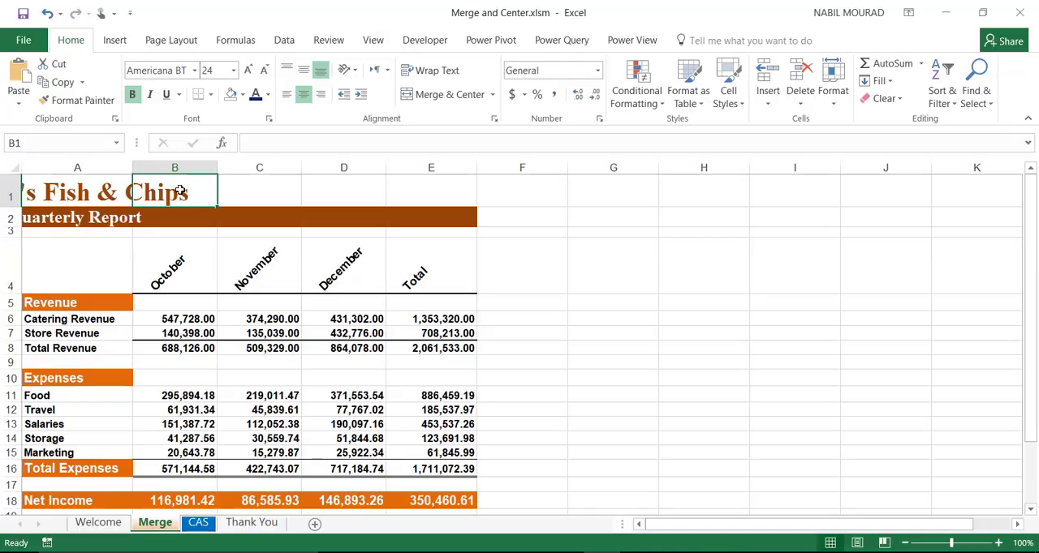
pyautogui.click(260, 194)
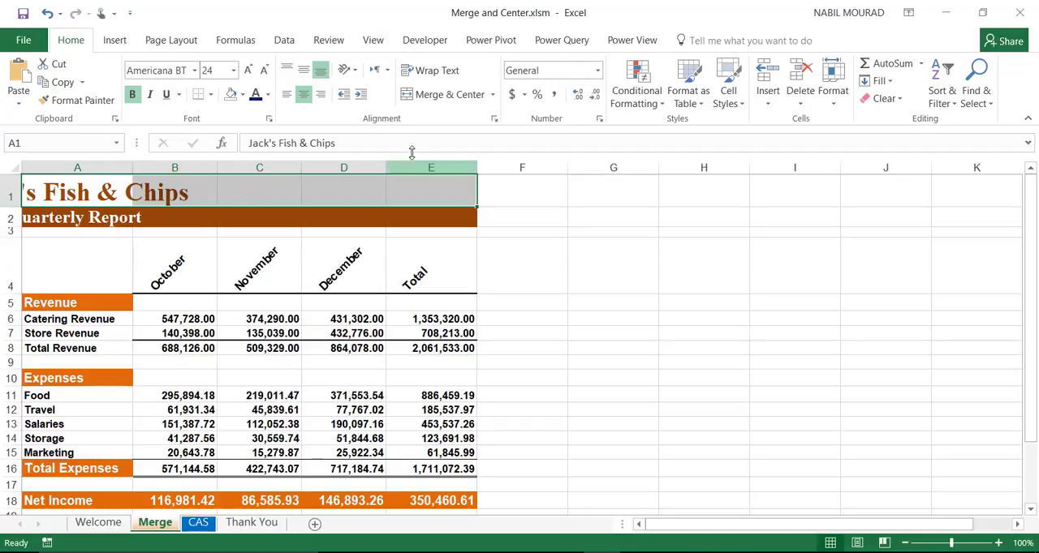
pyautogui.moveTo(460, 98)
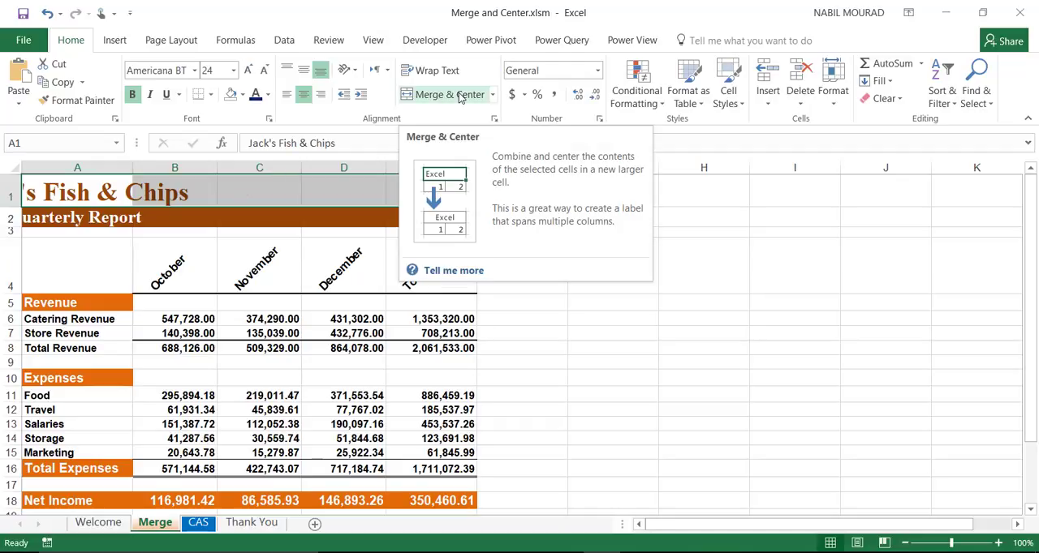
# Step: Merge and center the 'Jack's Fish & Chips' title across A1:E1 with Merge & Center
pyautogui.click(440, 94)
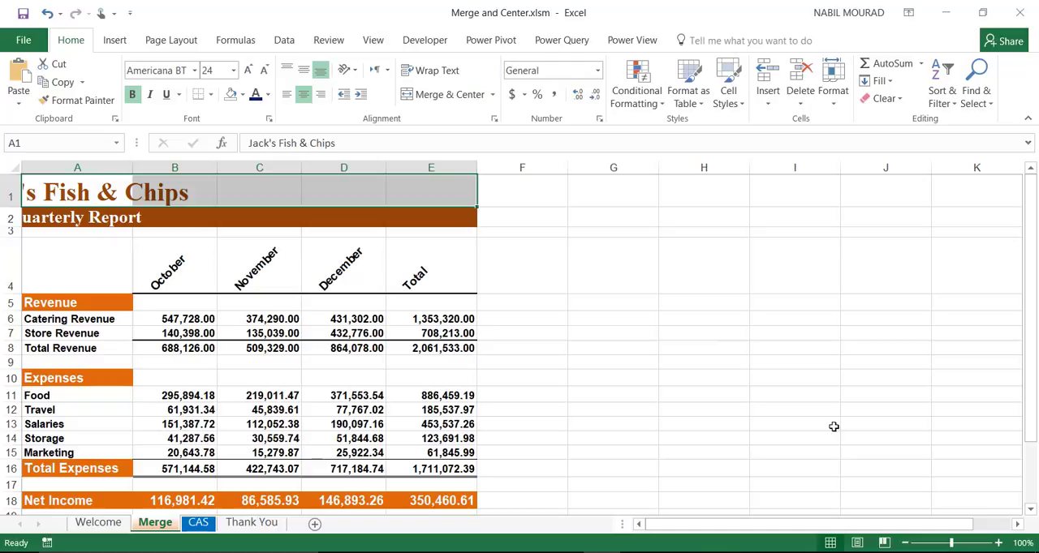
pyautogui.moveTo(139, 175)
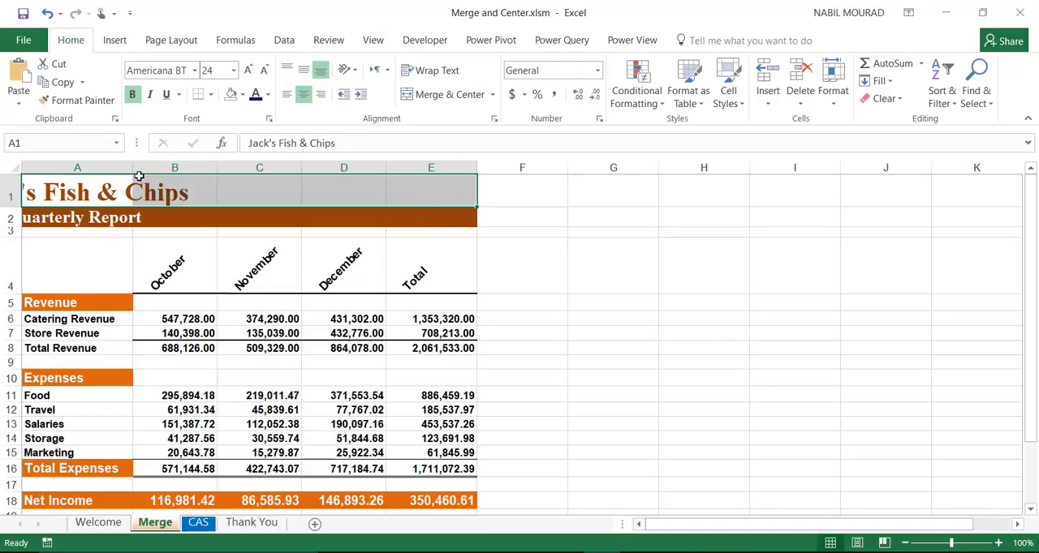
pyautogui.moveTo(195, 215)
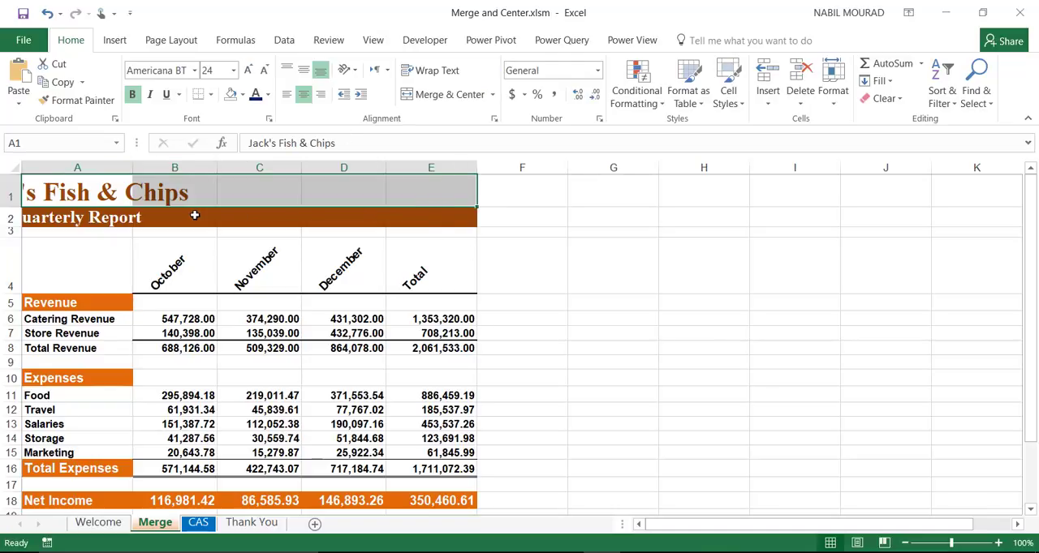
pyautogui.click(444, 94)
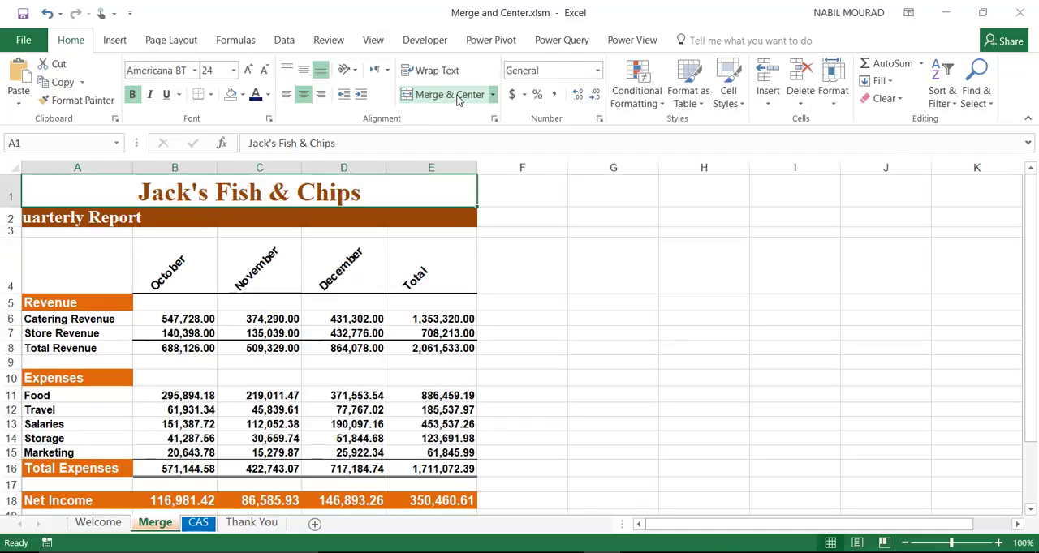
pyautogui.click(441, 94)
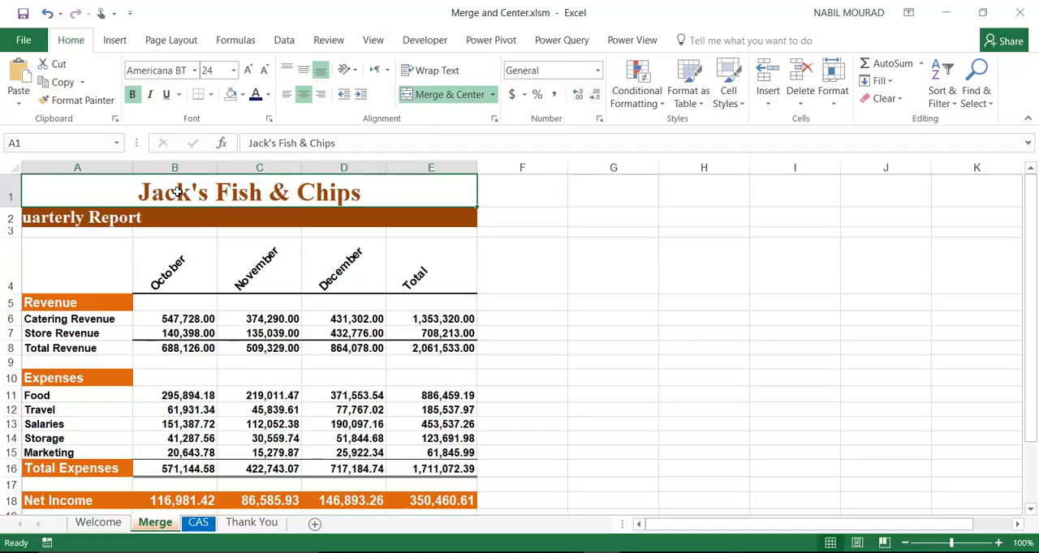
pyautogui.moveTo(26, 143)
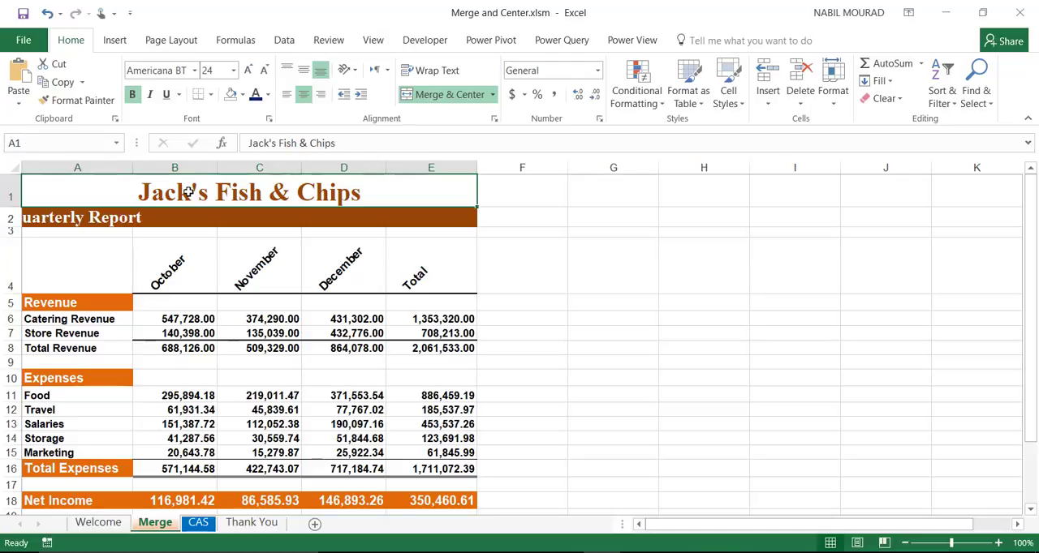
pyautogui.moveTo(460, 187)
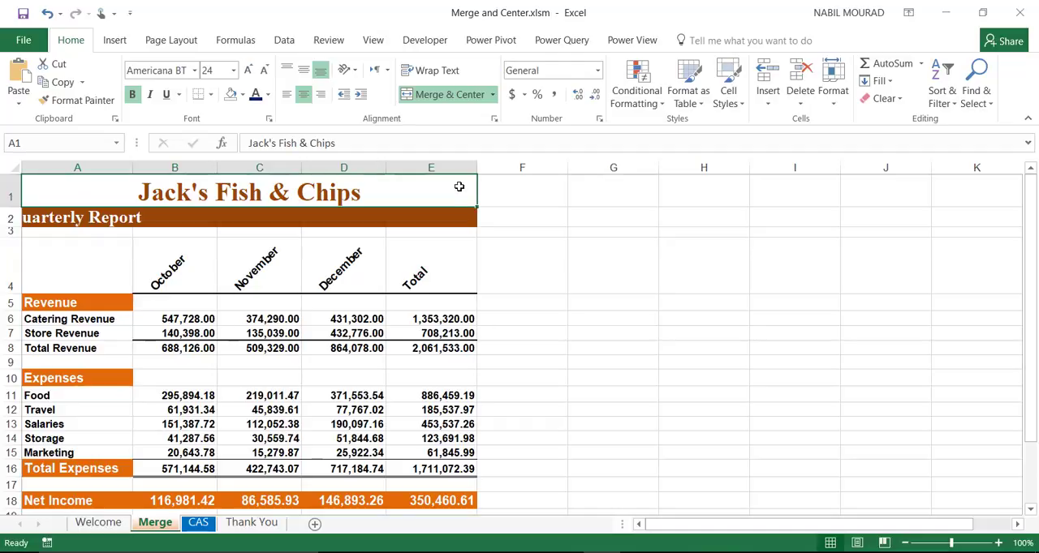
pyautogui.moveTo(453, 187)
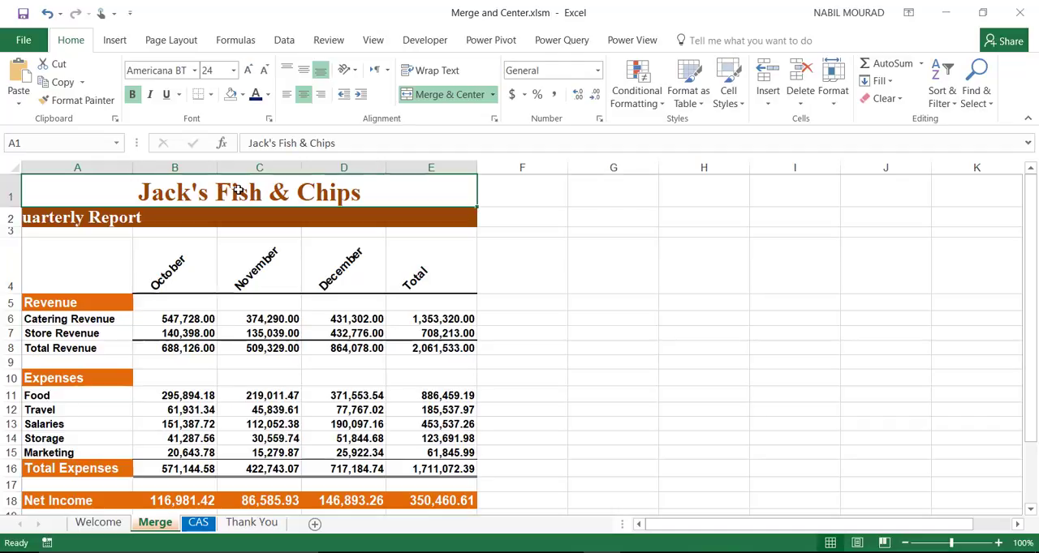
pyautogui.moveTo(267, 190)
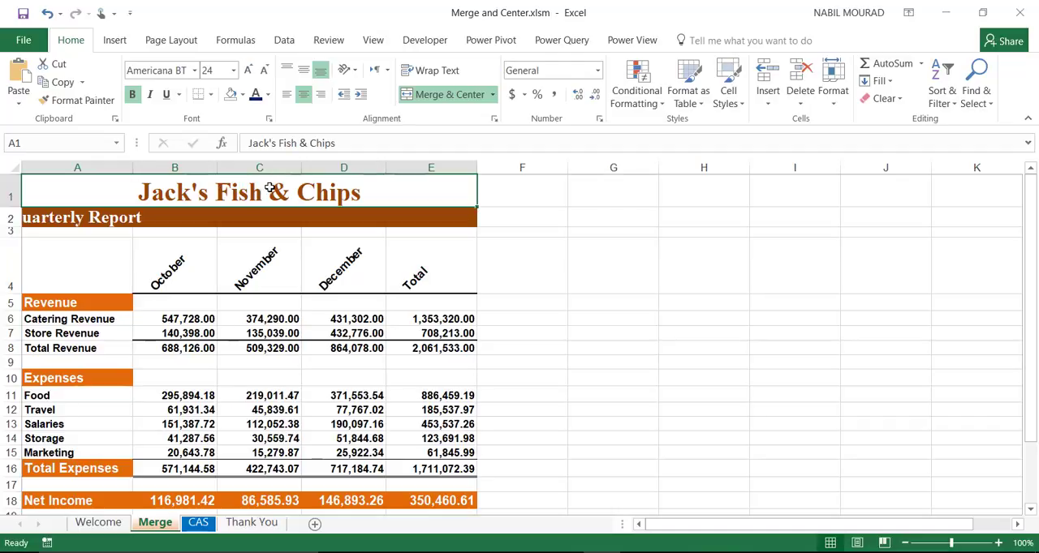
pyautogui.moveTo(464, 110)
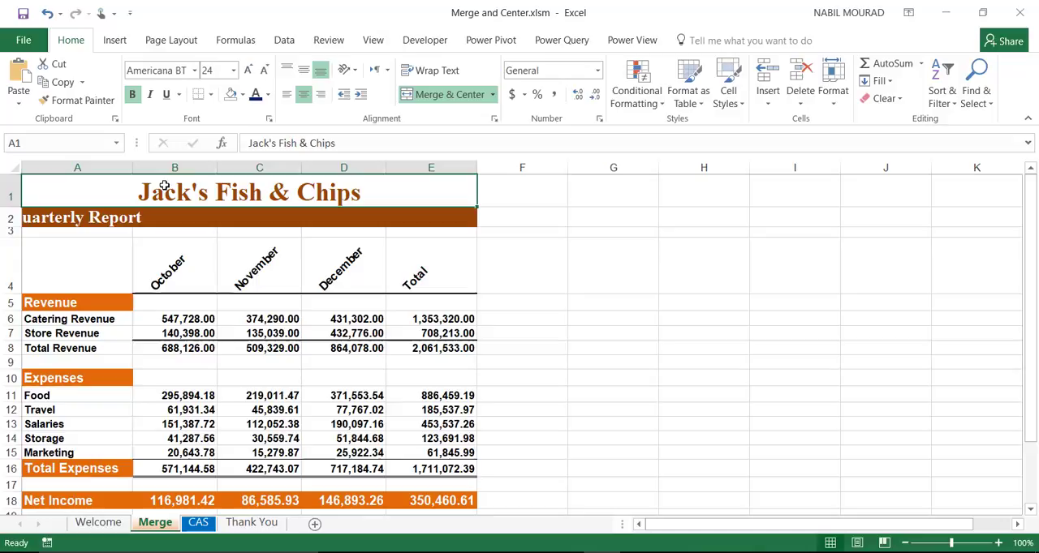
pyautogui.moveTo(406, 178)
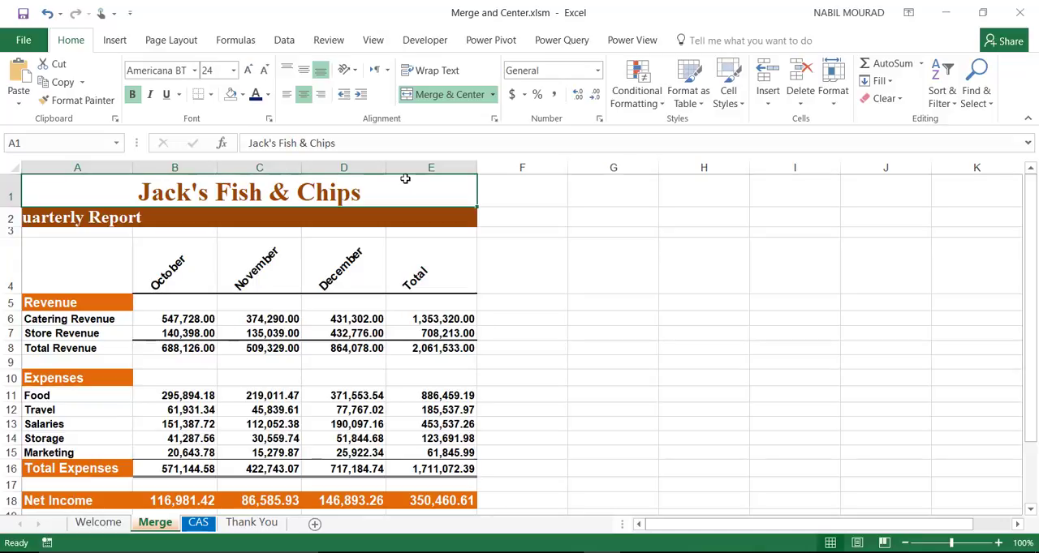
pyautogui.moveTo(209, 192)
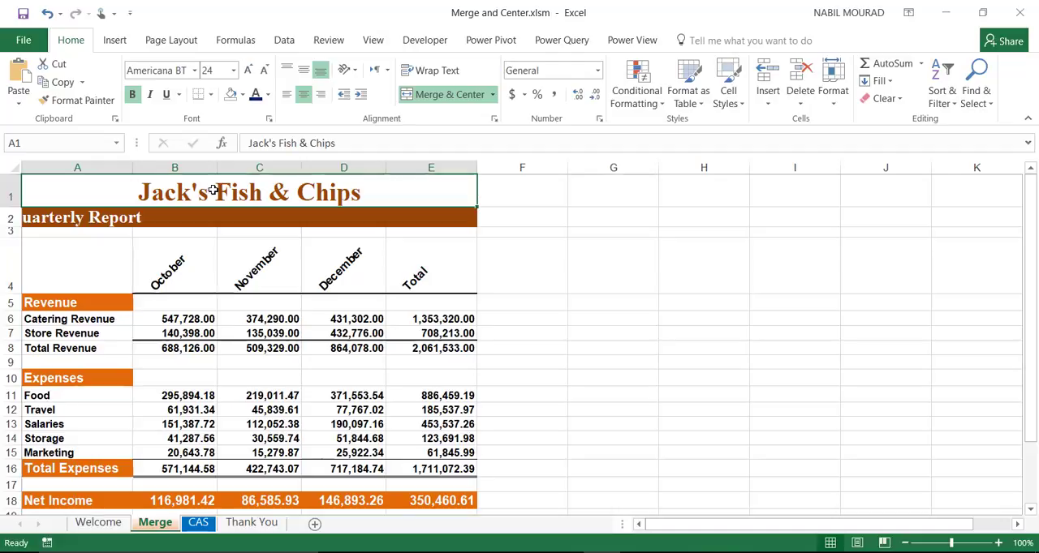
pyautogui.moveTo(168, 274)
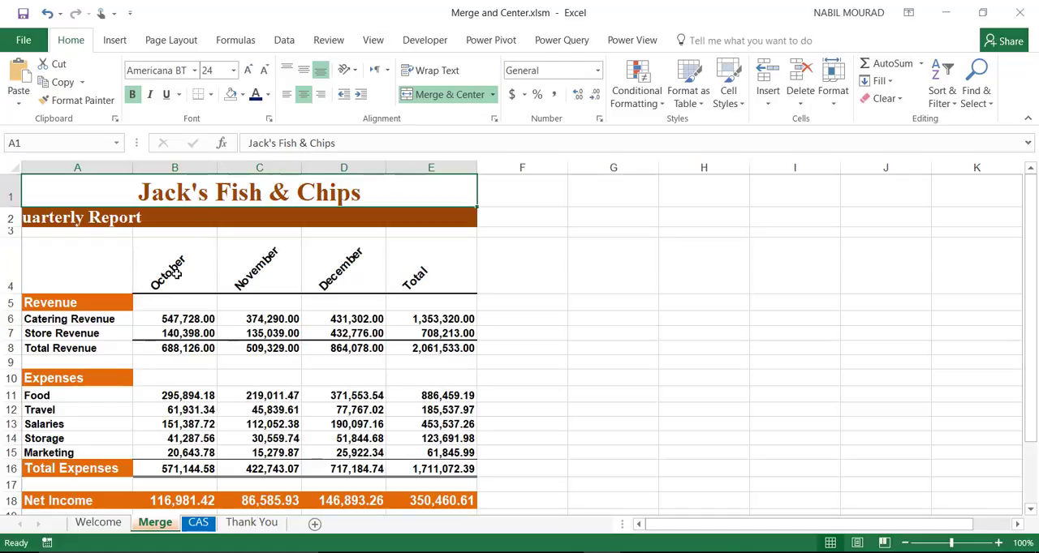
pyautogui.moveTo(234, 378)
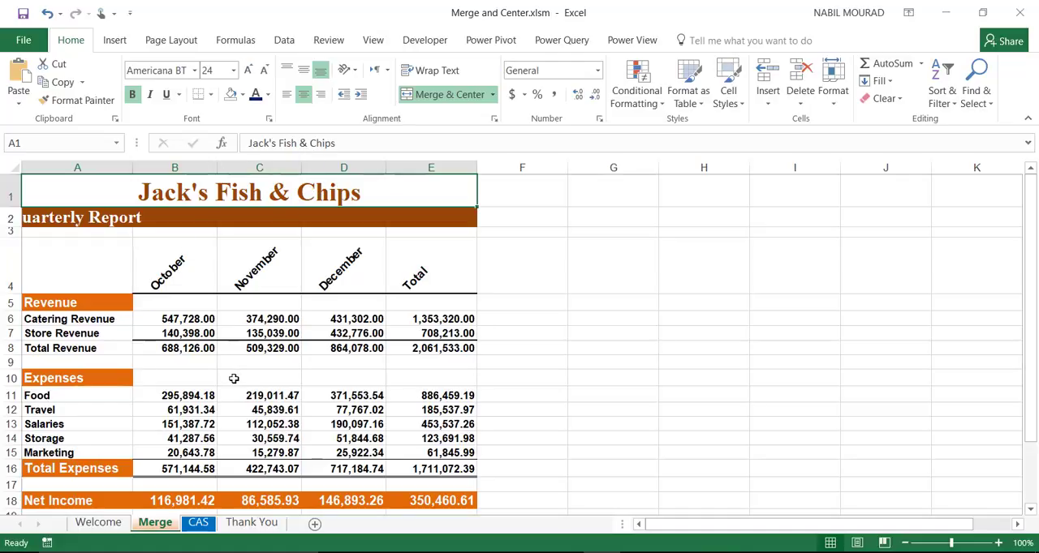
pyautogui.moveTo(101, 90)
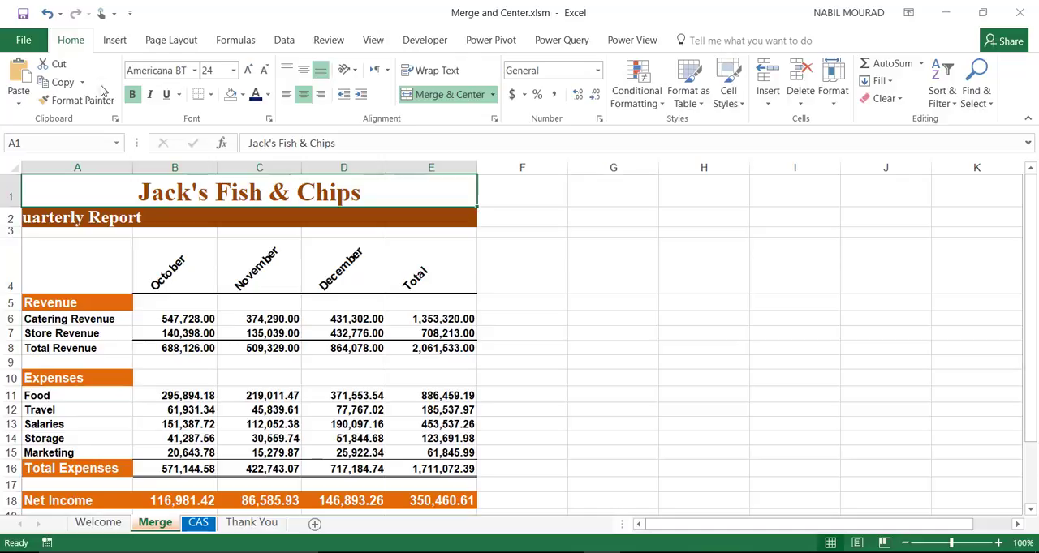
pyautogui.click(442, 94)
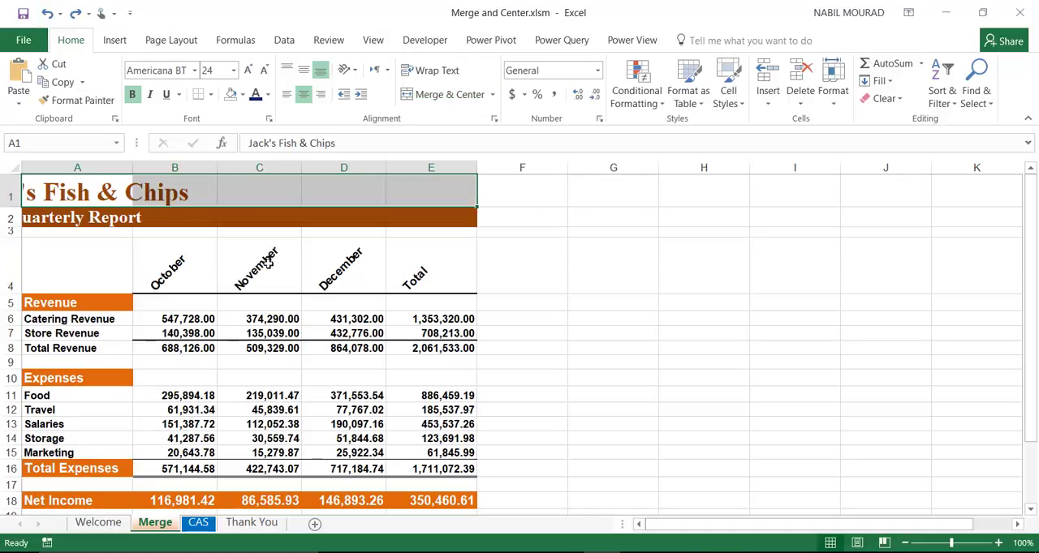
pyautogui.moveTo(297, 274)
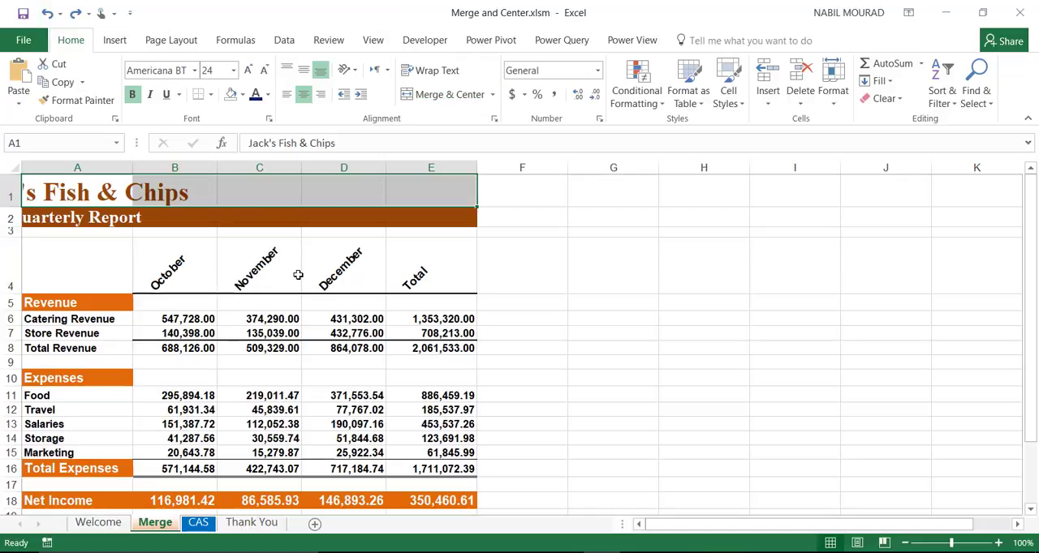
pyautogui.moveTo(591, 348)
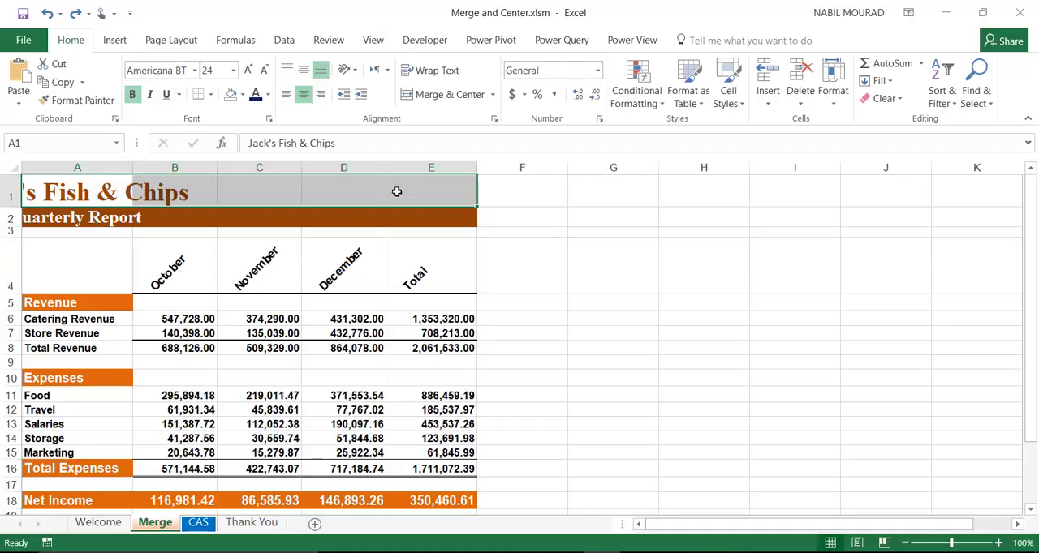
pyautogui.moveTo(833, 82)
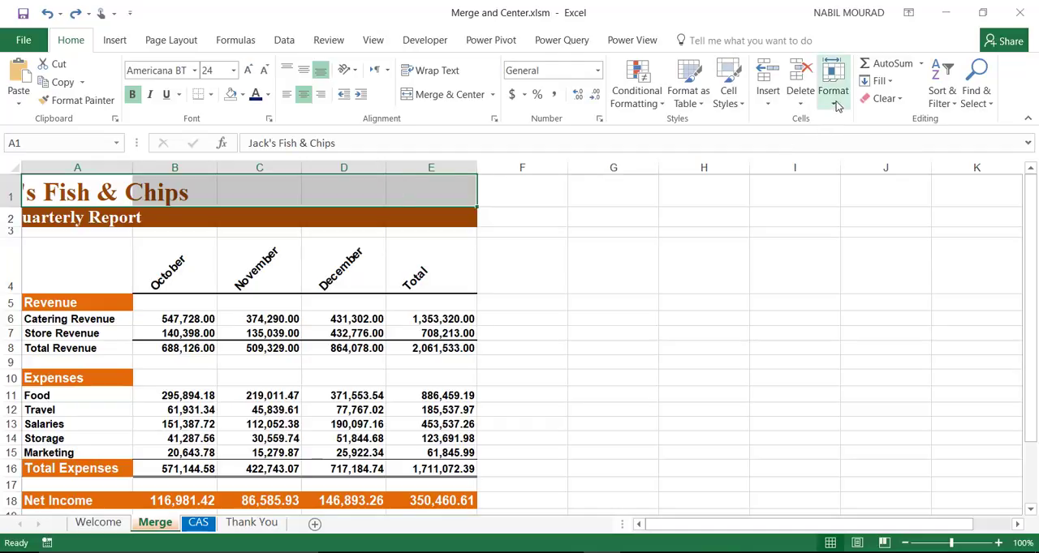
pyautogui.click(835, 81)
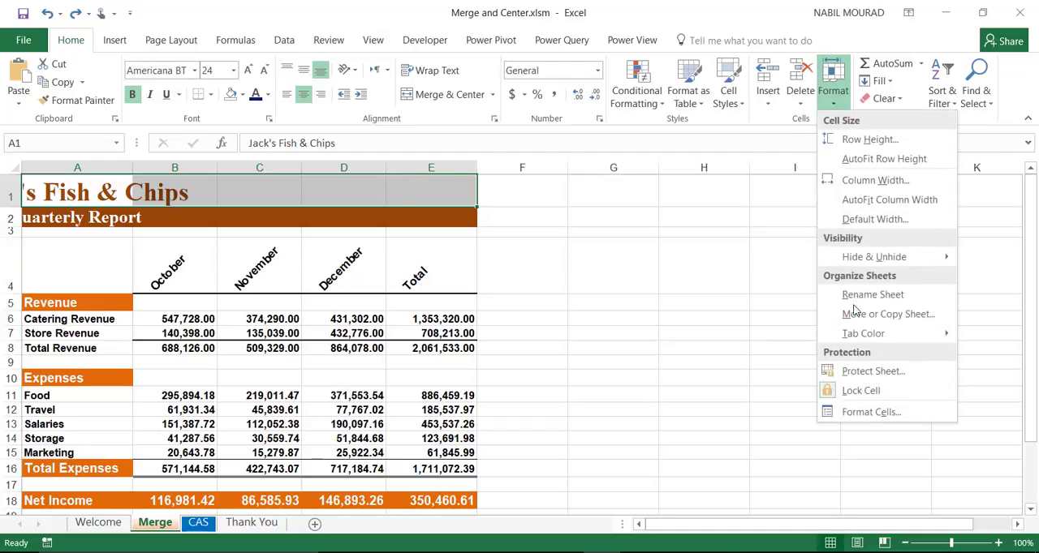
pyautogui.moveTo(870, 412)
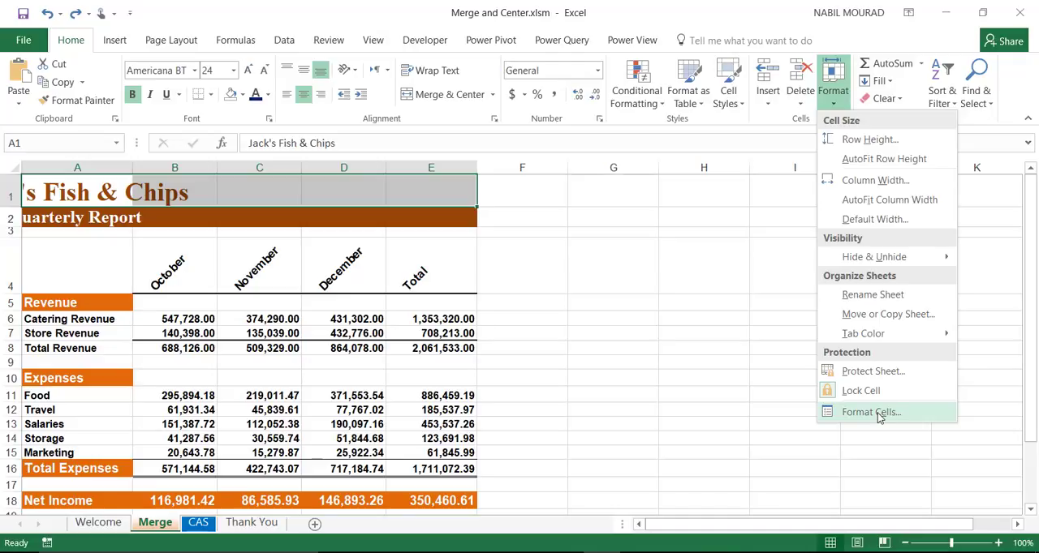
pyautogui.moveTo(597, 84)
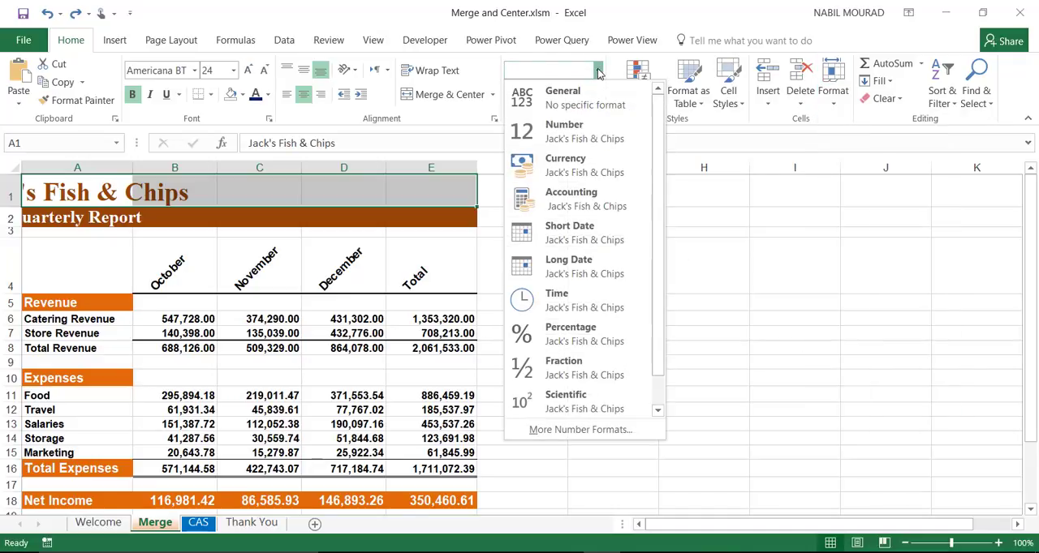
pyautogui.moveTo(542, 451)
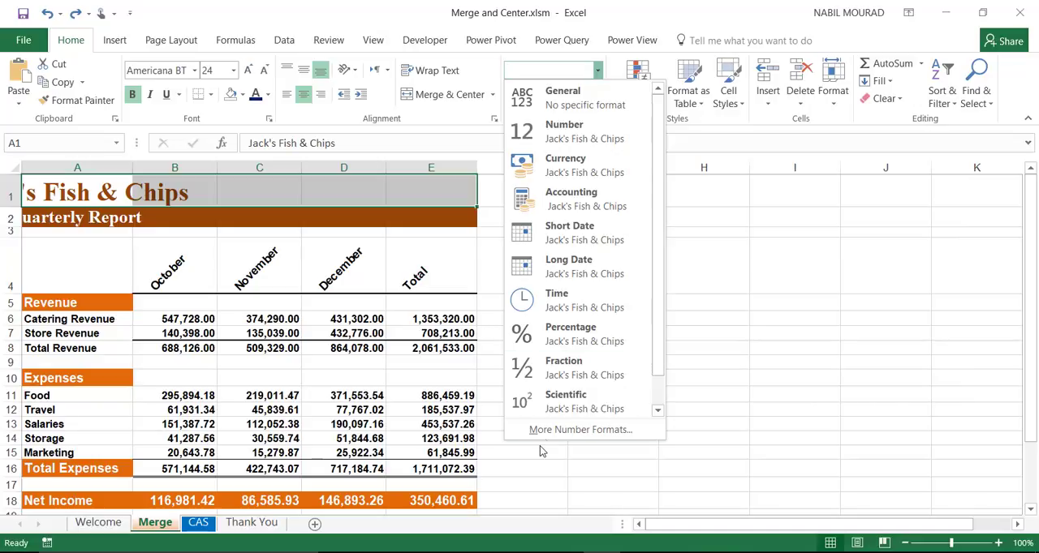
pyautogui.click(578, 429)
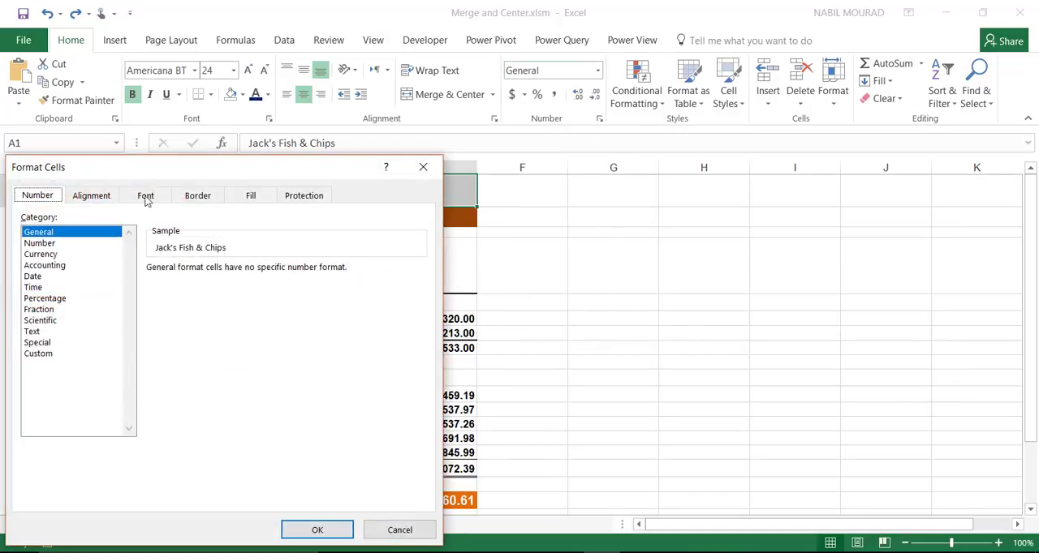
pyautogui.moveTo(422, 169)
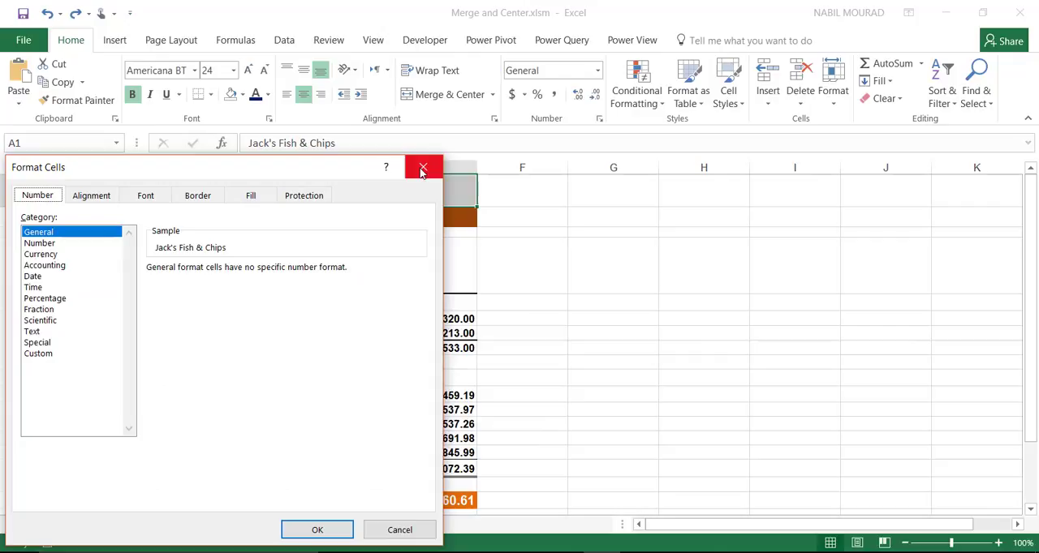
pyautogui.click(422, 167)
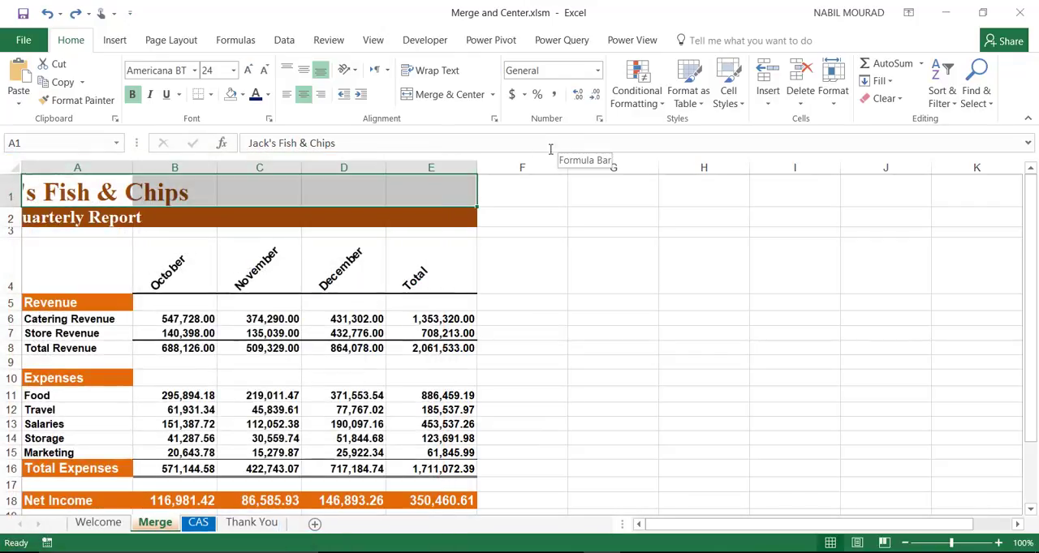
pyautogui.moveTo(615, 120)
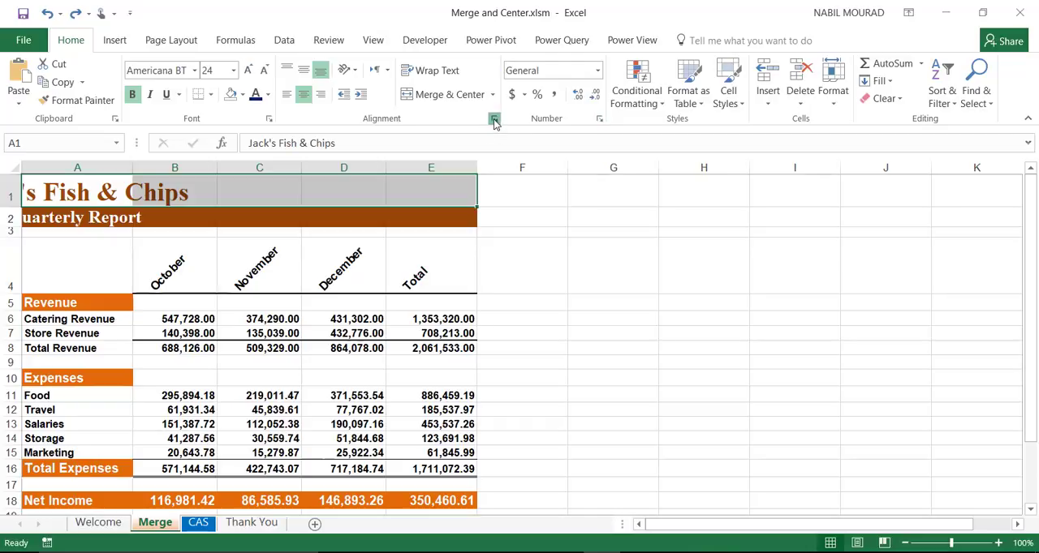
# Step: Bring up the Format Cells Alignment settings for the selected title cells A1:E1
pyautogui.click(493, 120)
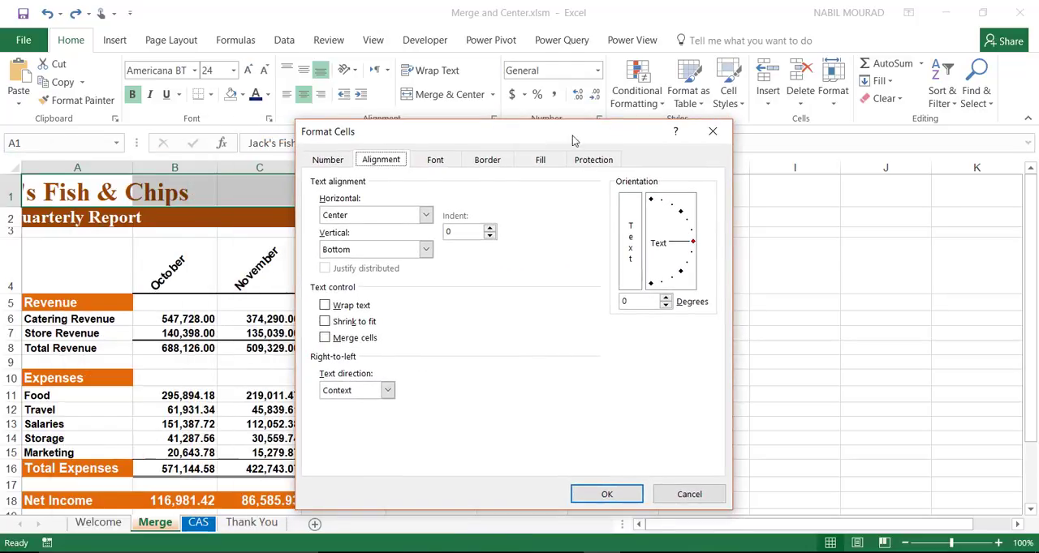
pyautogui.click(607, 493)
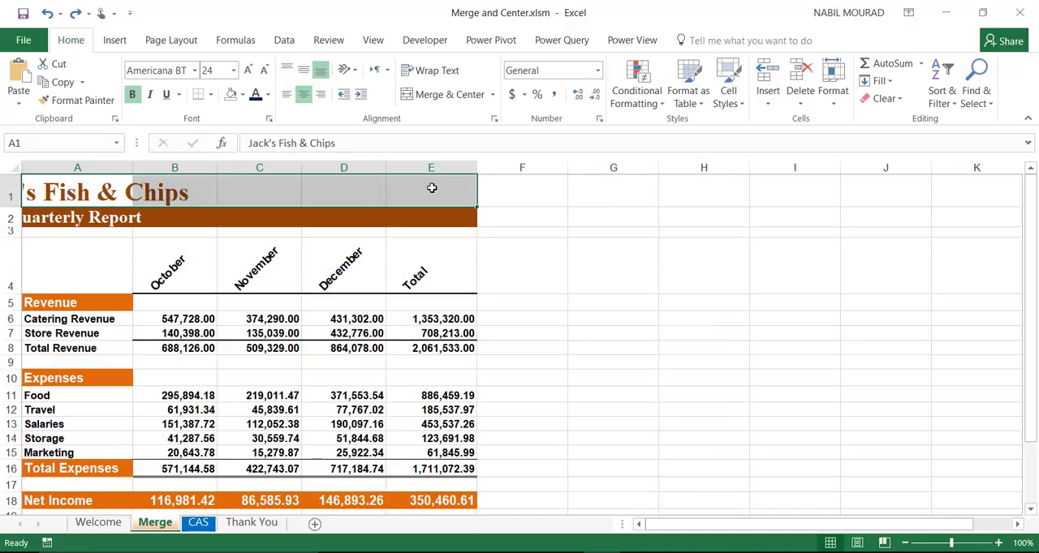
pyautogui.rightClick(432, 188)
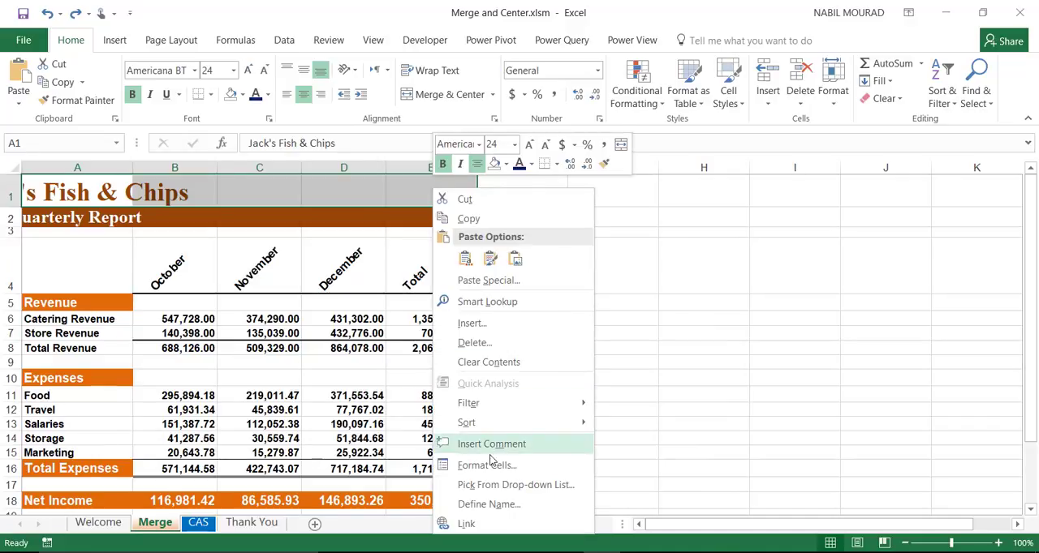
pyautogui.moveTo(487, 464)
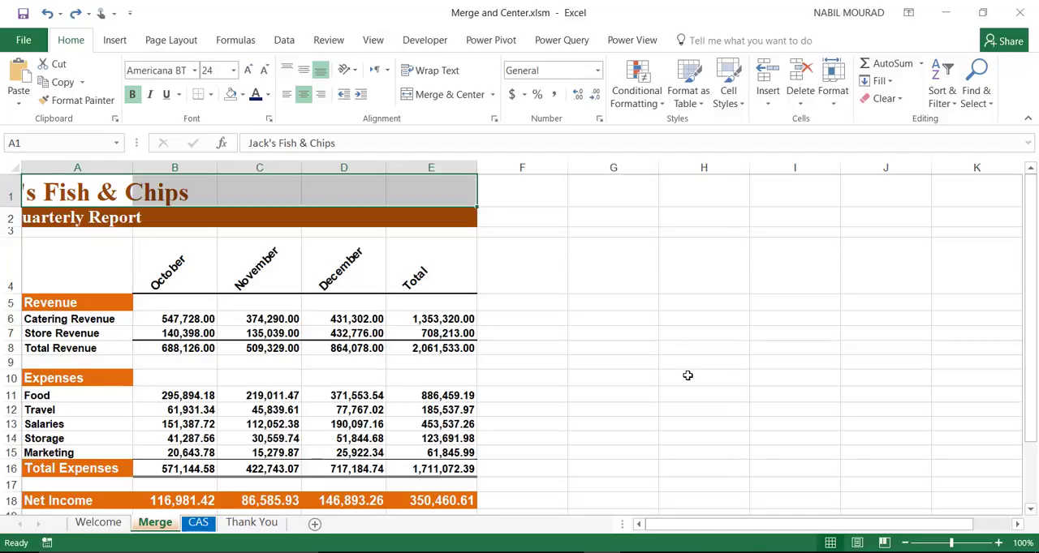
pyautogui.click(494, 119)
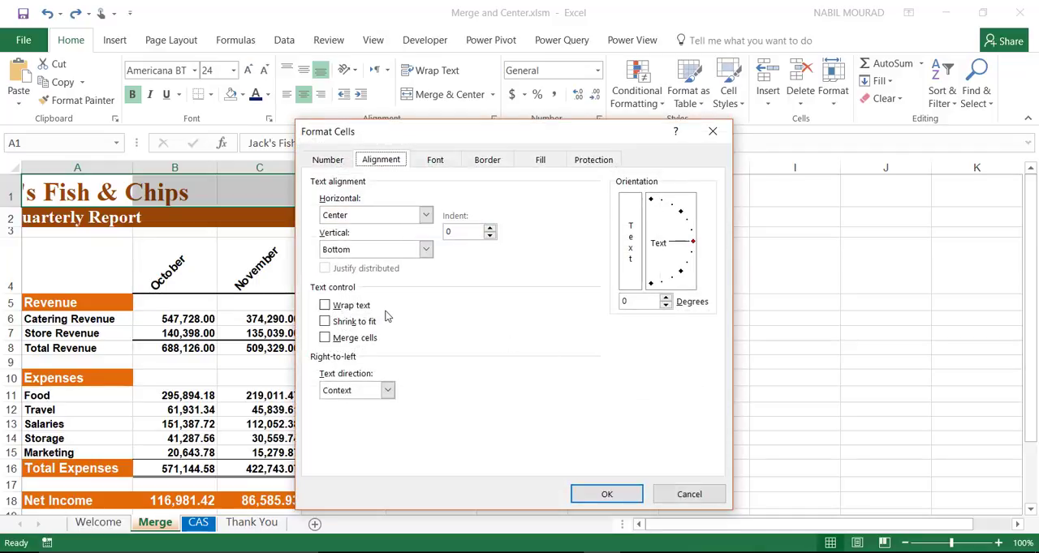
pyautogui.moveTo(554, 148)
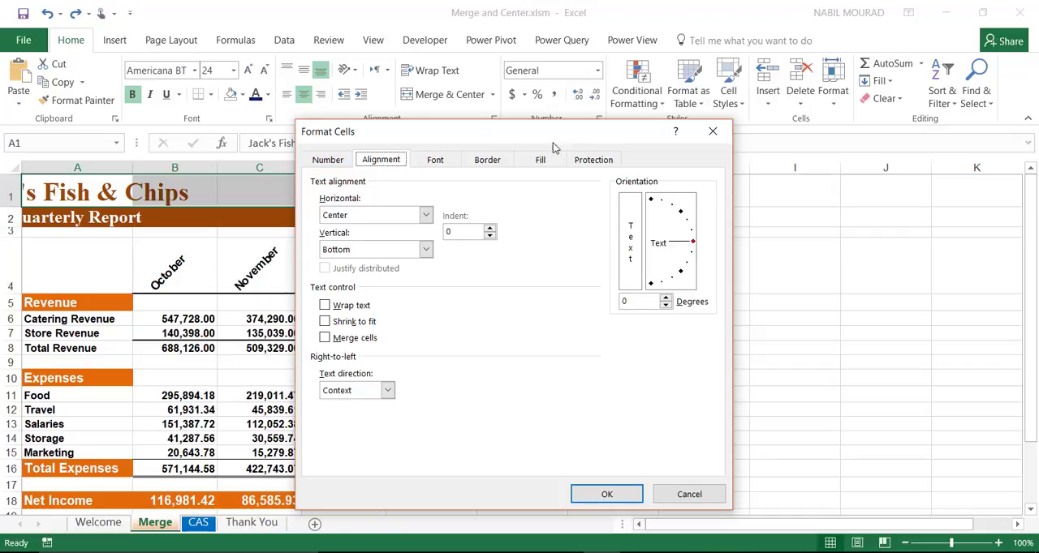
pyautogui.moveTo(130, 185)
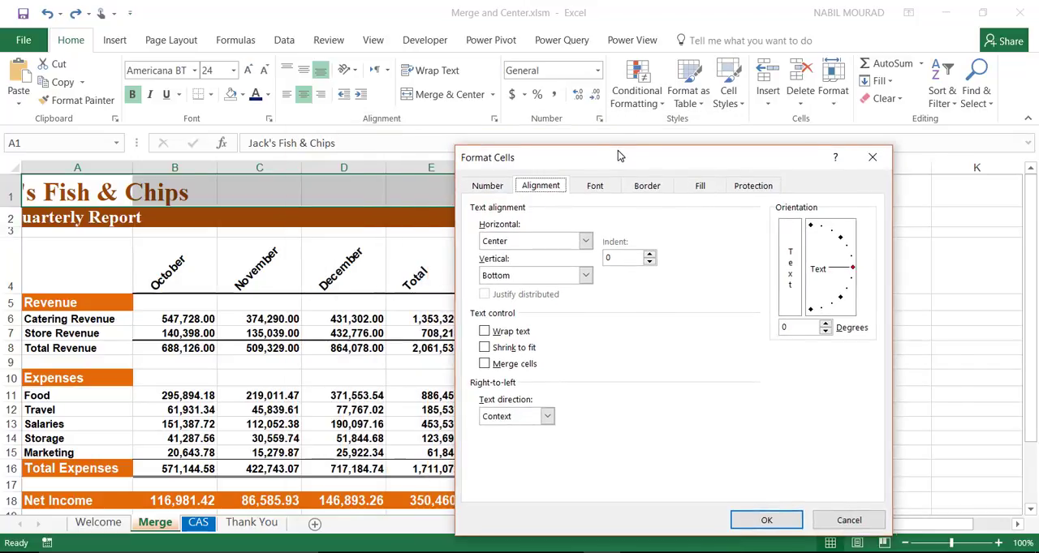
pyautogui.moveTo(620, 156); pyautogui.dragTo(682, 143)
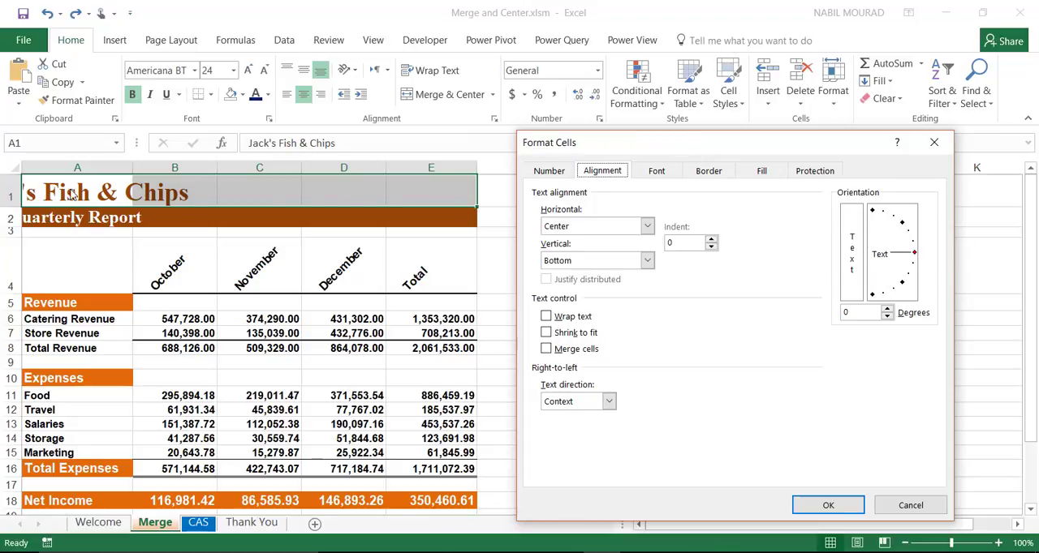
pyautogui.moveTo(302, 182)
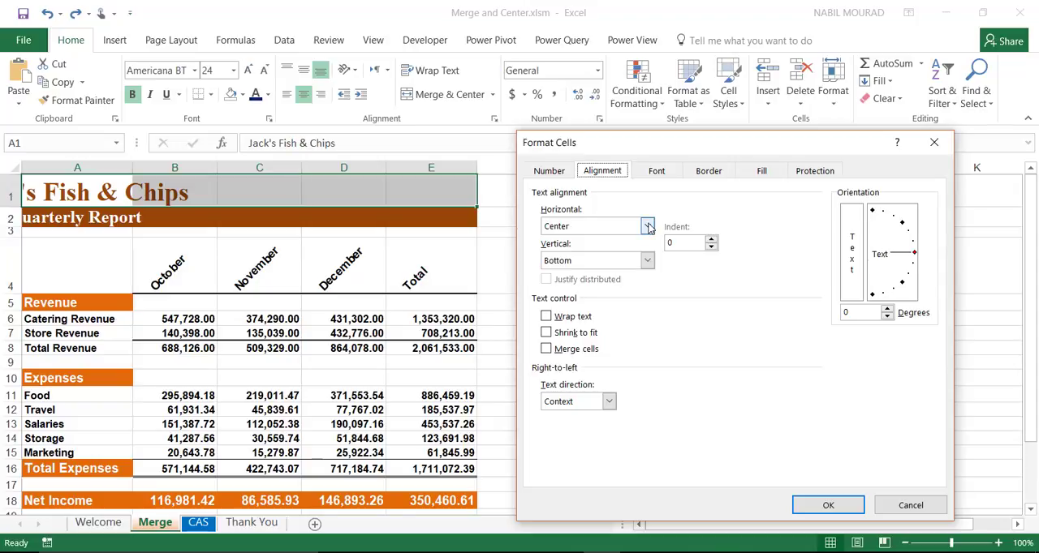
# Step: Set Horizontal alignment to Center Across Selection so the title centres without merging
pyautogui.click(646, 227)
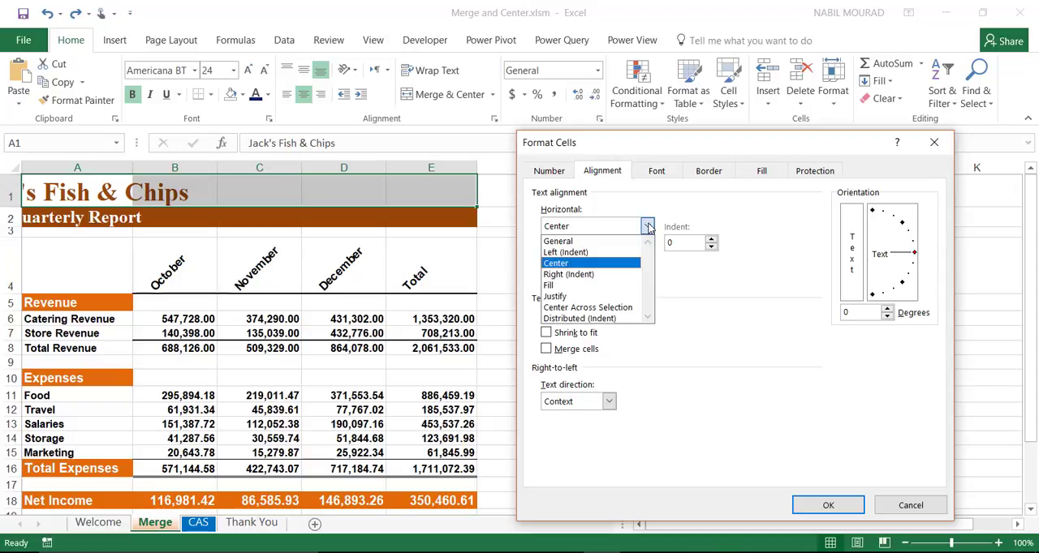
pyautogui.moveTo(587, 306)
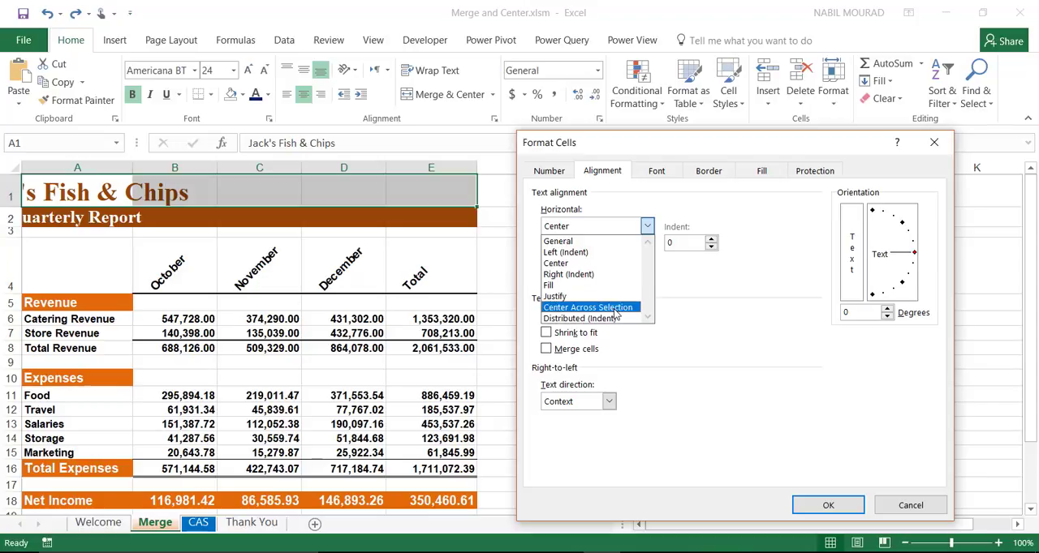
pyautogui.click(587, 307)
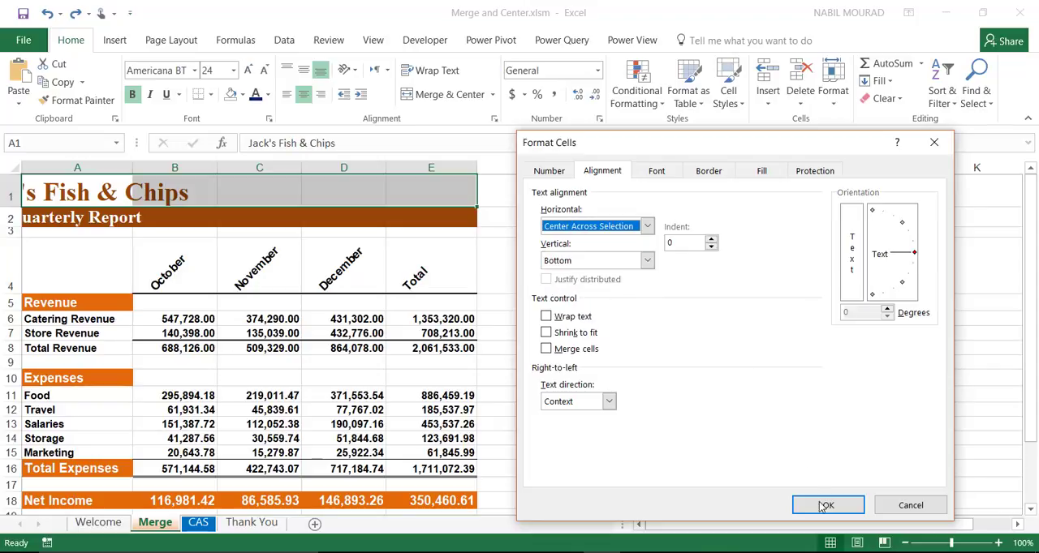
pyautogui.click(826, 505)
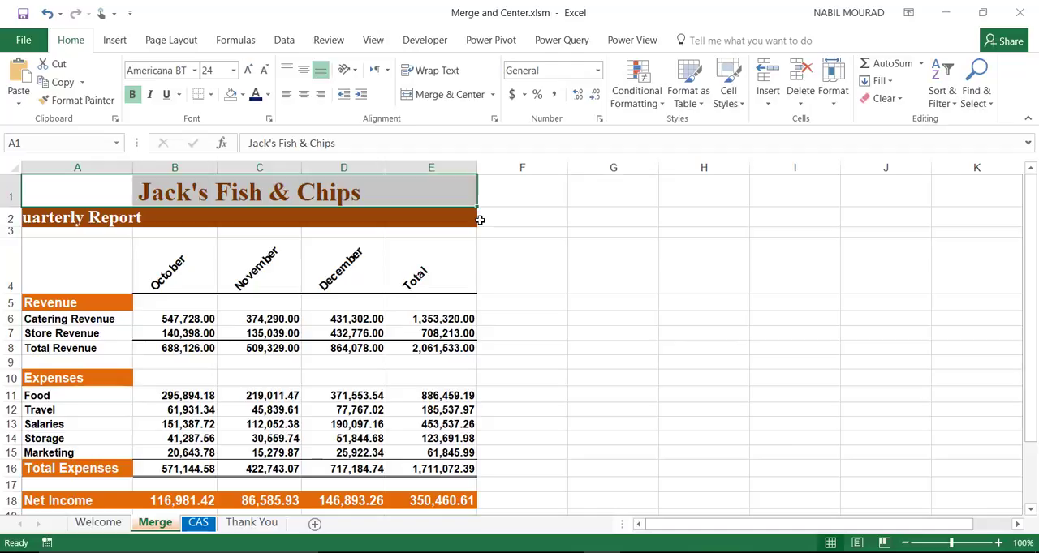
pyautogui.click(432, 186)
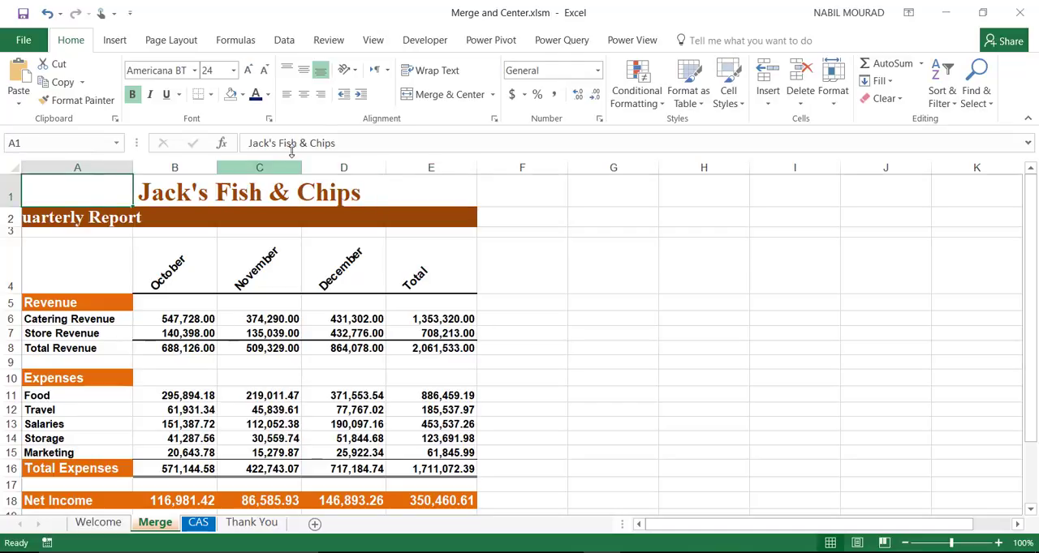
pyautogui.moveTo(163, 185)
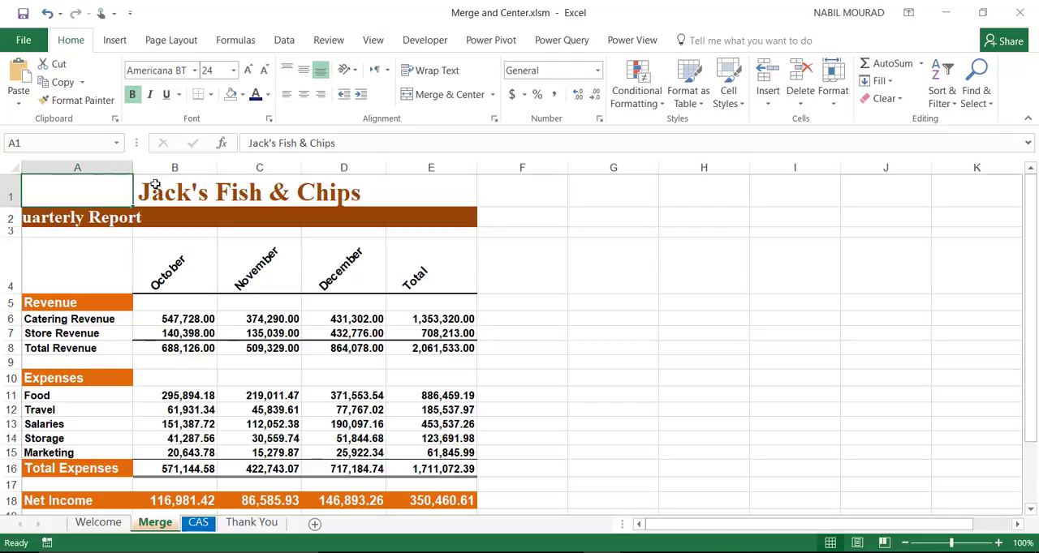
pyautogui.moveTo(451, 188)
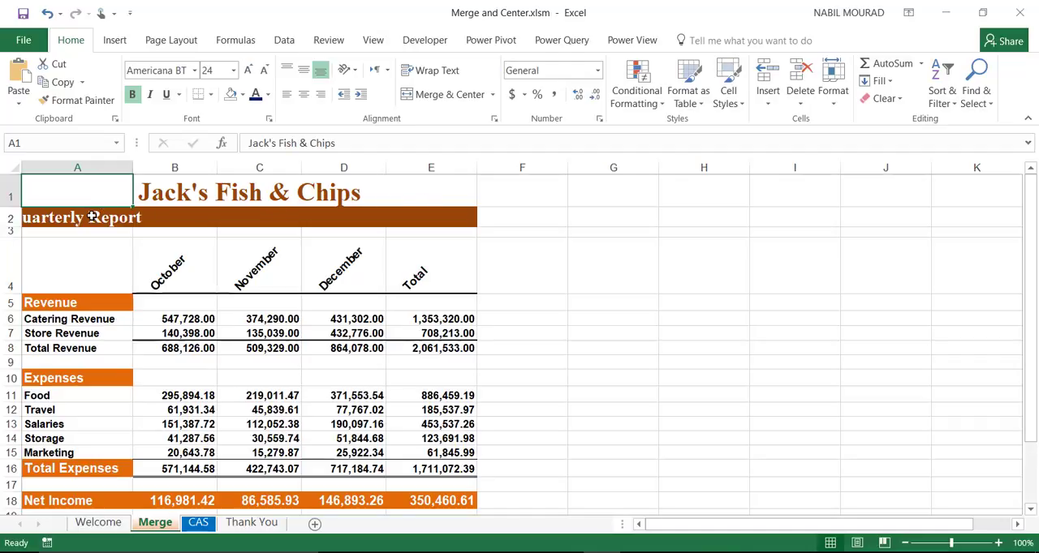
pyautogui.moveTo(189, 215)
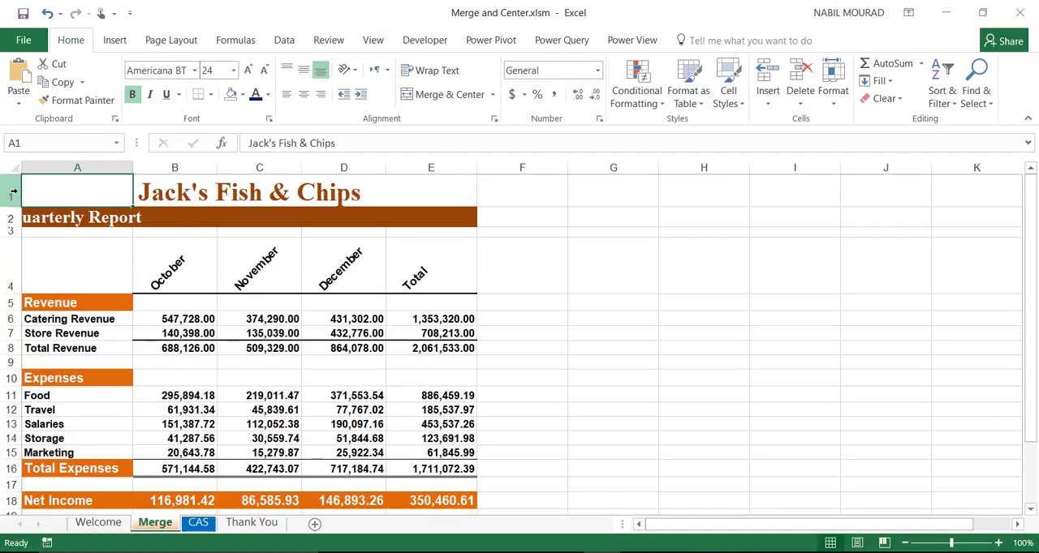
pyautogui.click(78, 217)
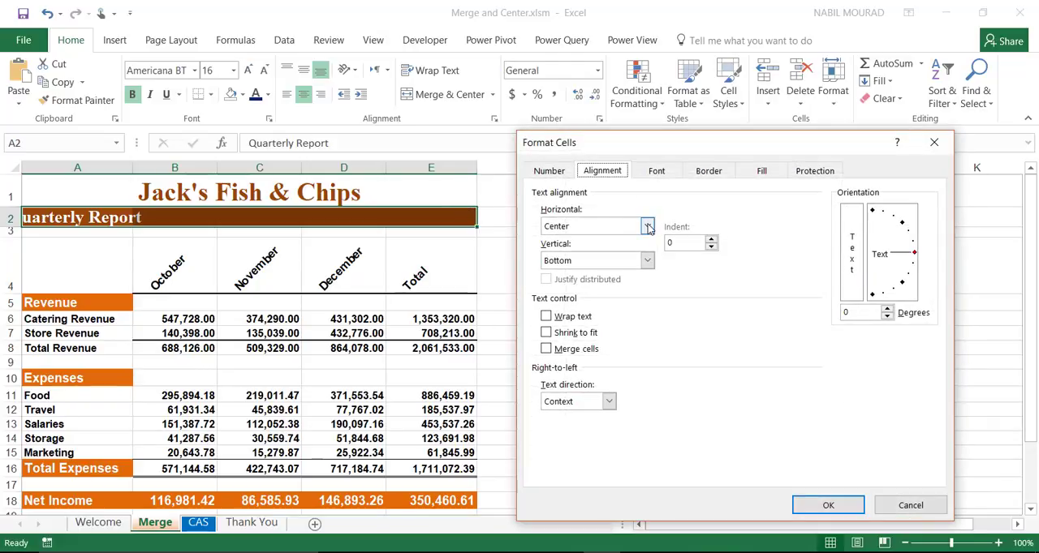
pyautogui.click(646, 227)
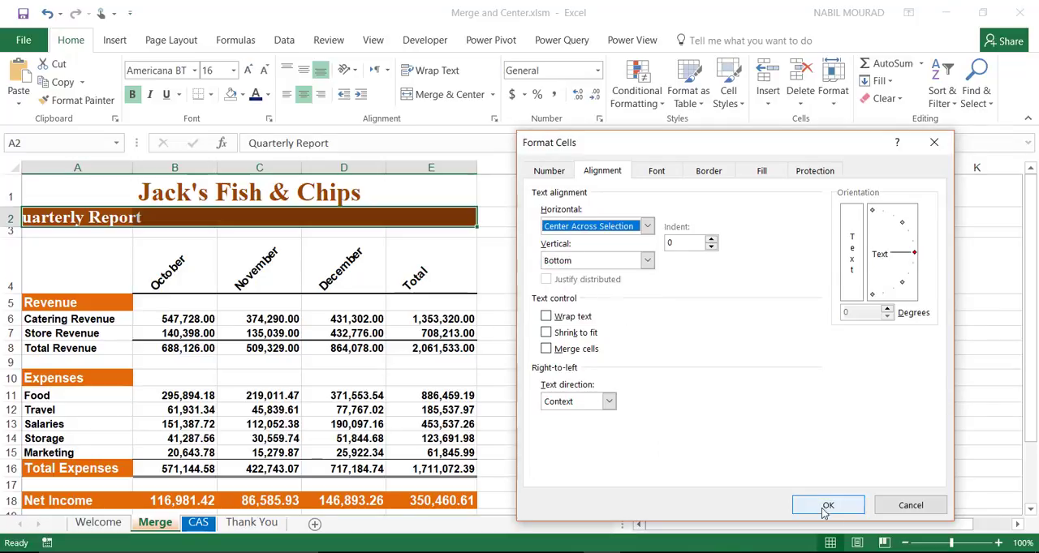
pyautogui.click(829, 504)
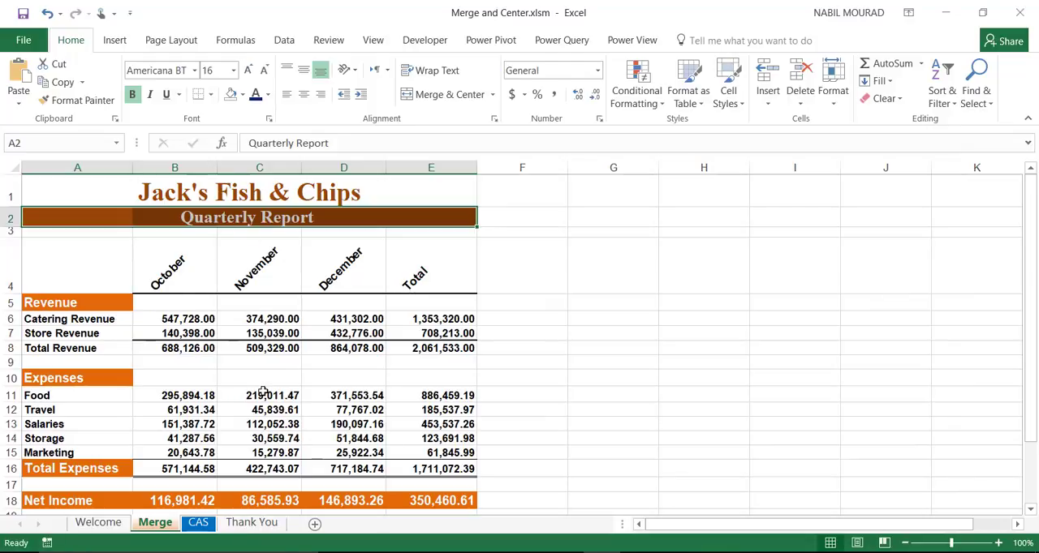
pyautogui.moveTo(565, 306)
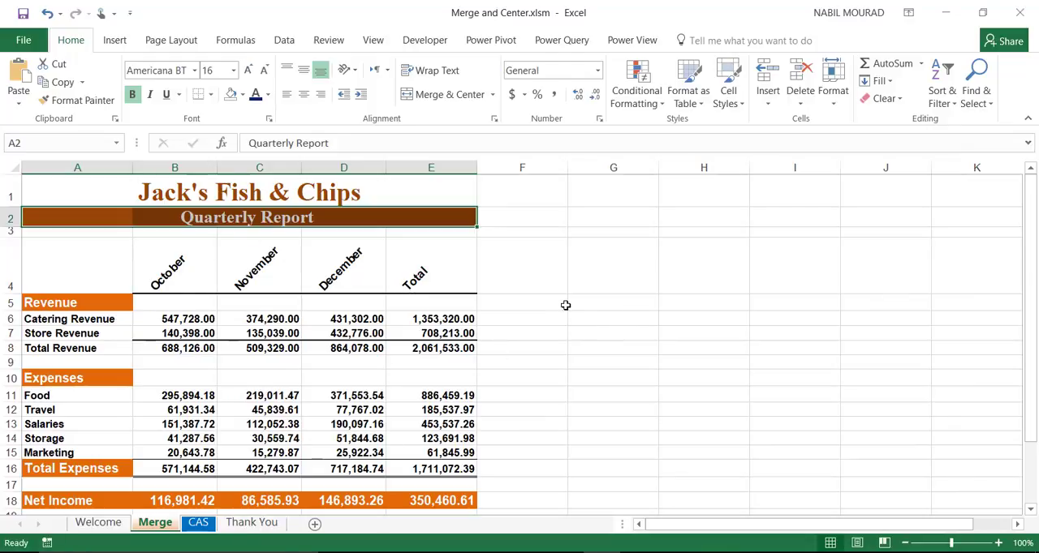
pyautogui.moveTo(451, 182)
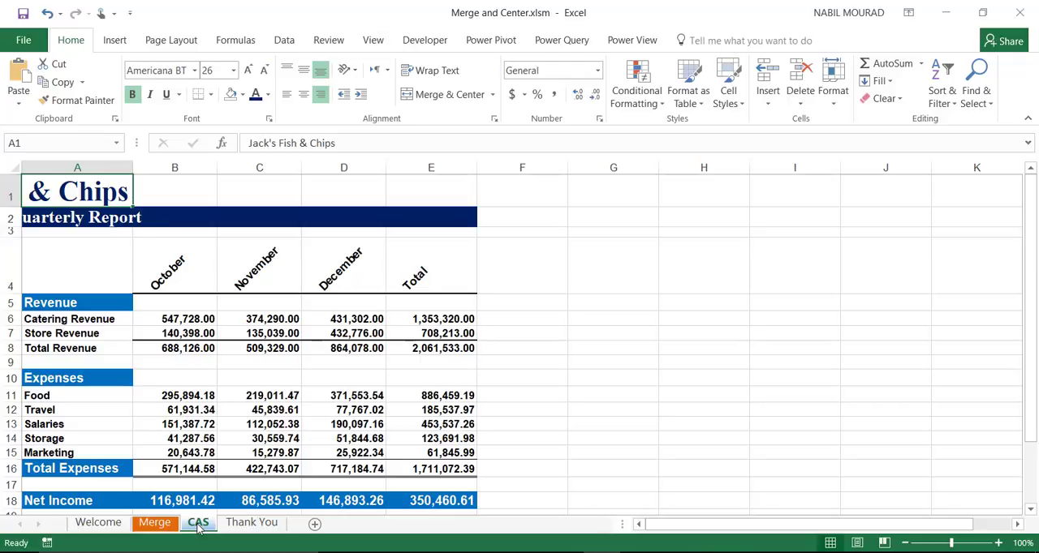
# Step: View the CenterAccrossSelection macro in the VBA editor (Alt+F11), then close the editor
pyautogui.press('Alt+F11')
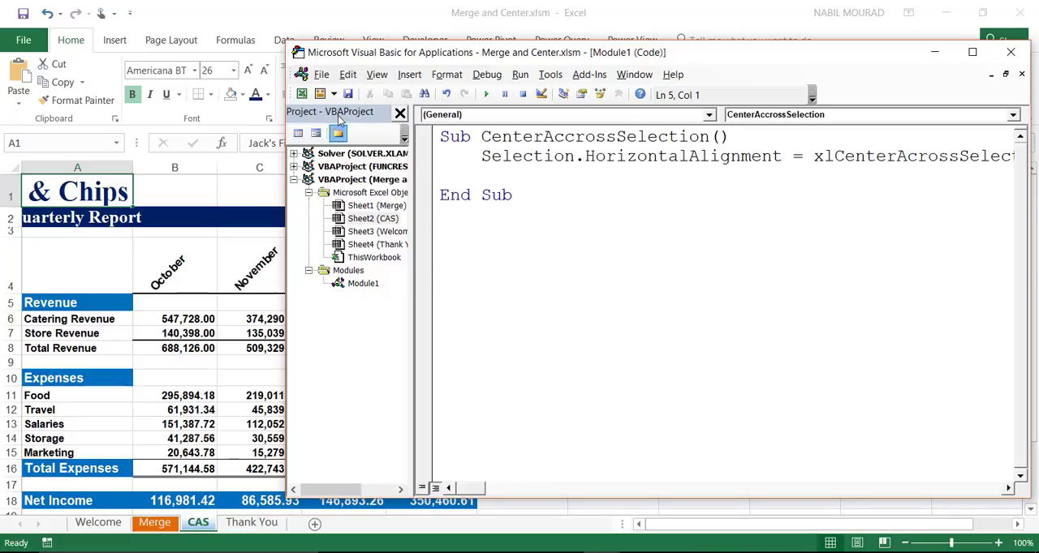
pyautogui.click(326, 92)
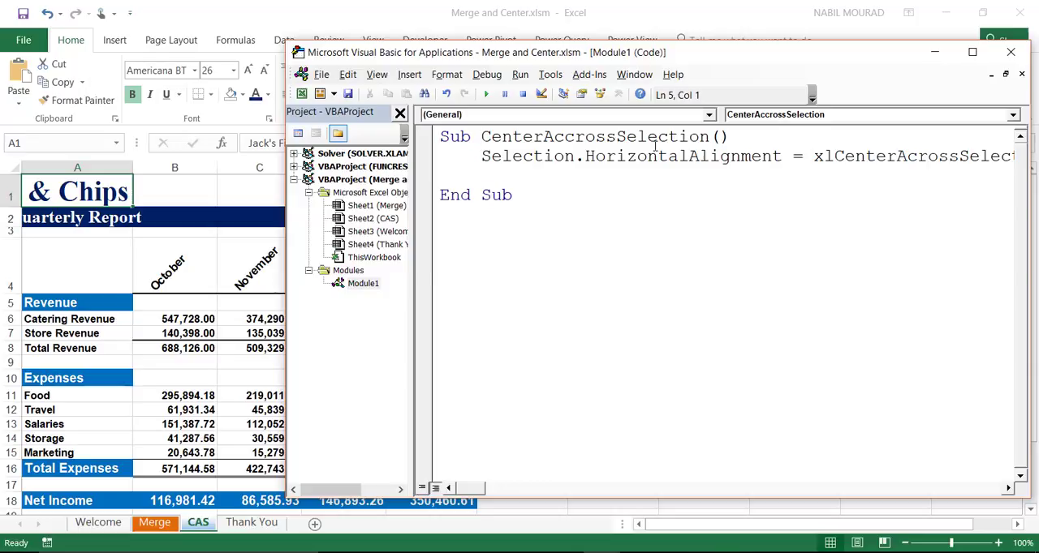
pyautogui.moveTo(690, 137)
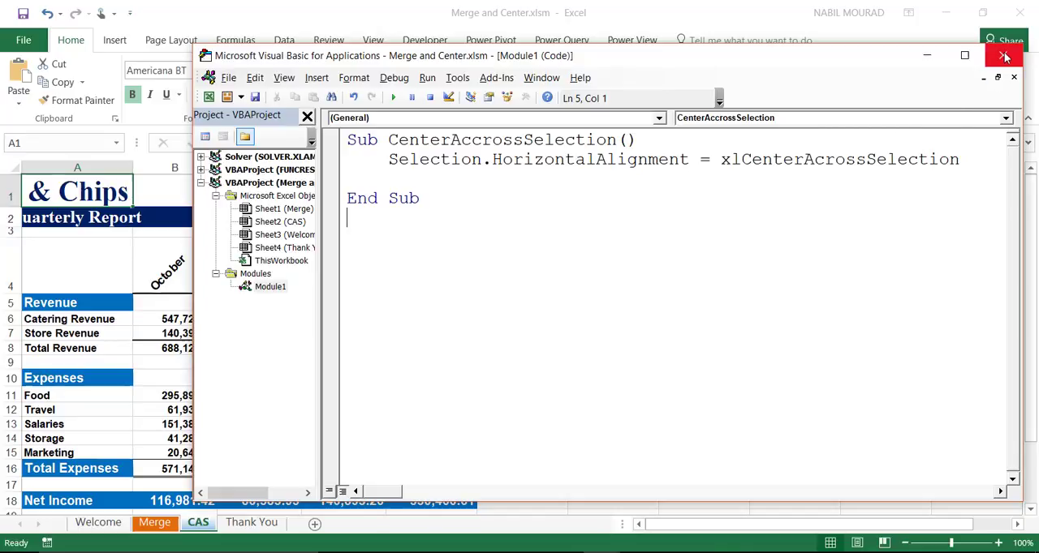
pyautogui.click(1003, 55)
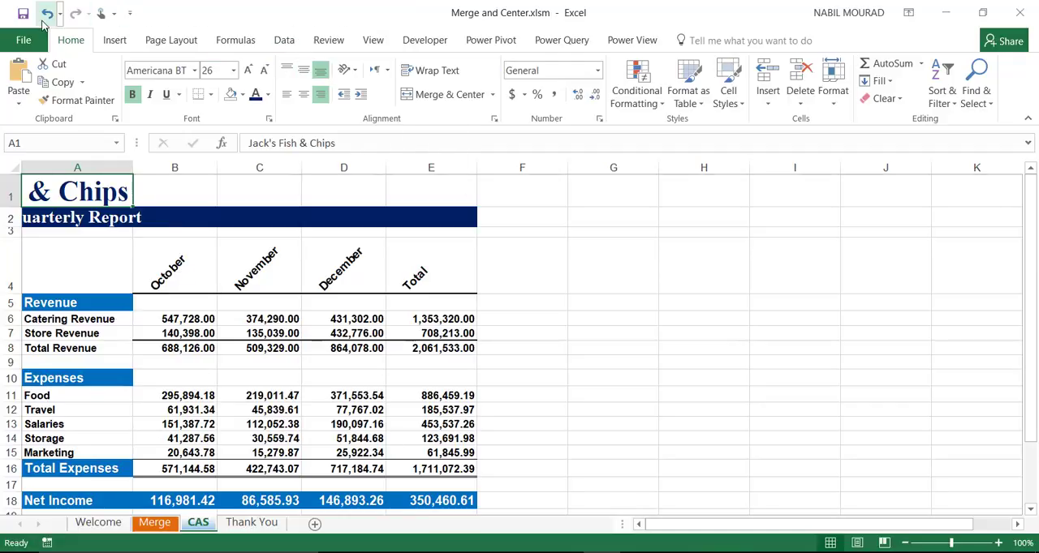
pyautogui.moveTo(130, 13)
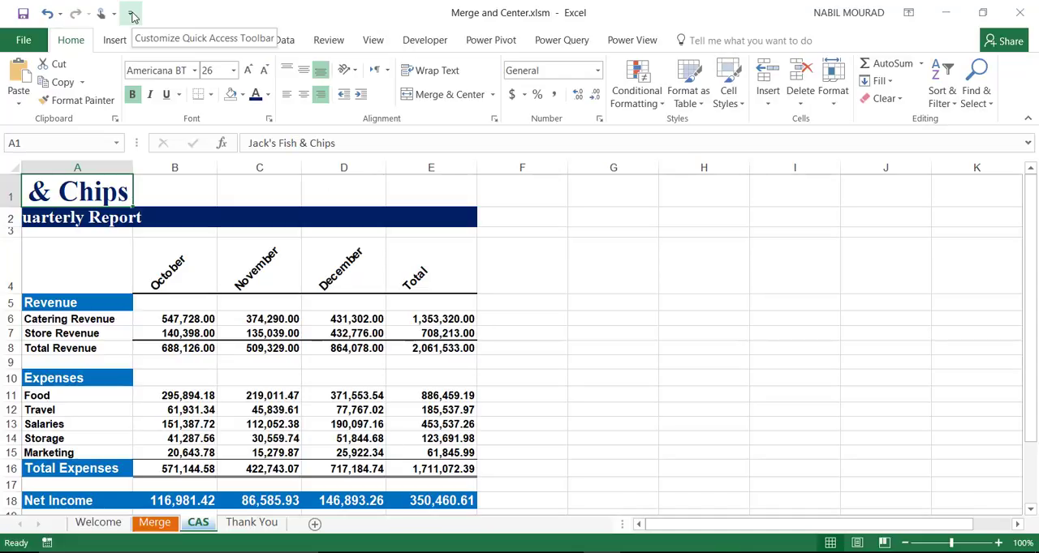
# Step: Reach the Quick Access Toolbar customisation options via More Commands
pyautogui.click(130, 15)
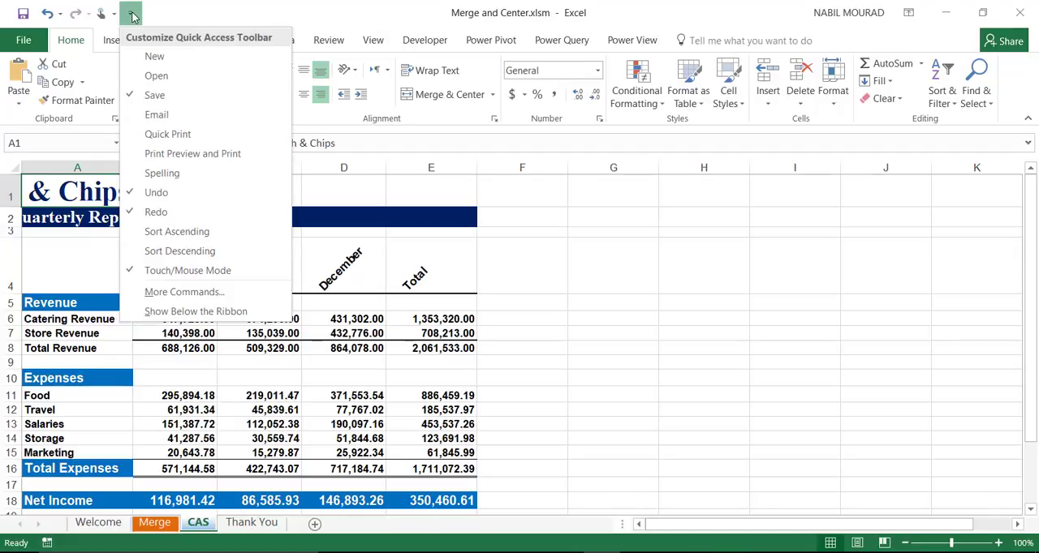
pyautogui.moveTo(185, 293)
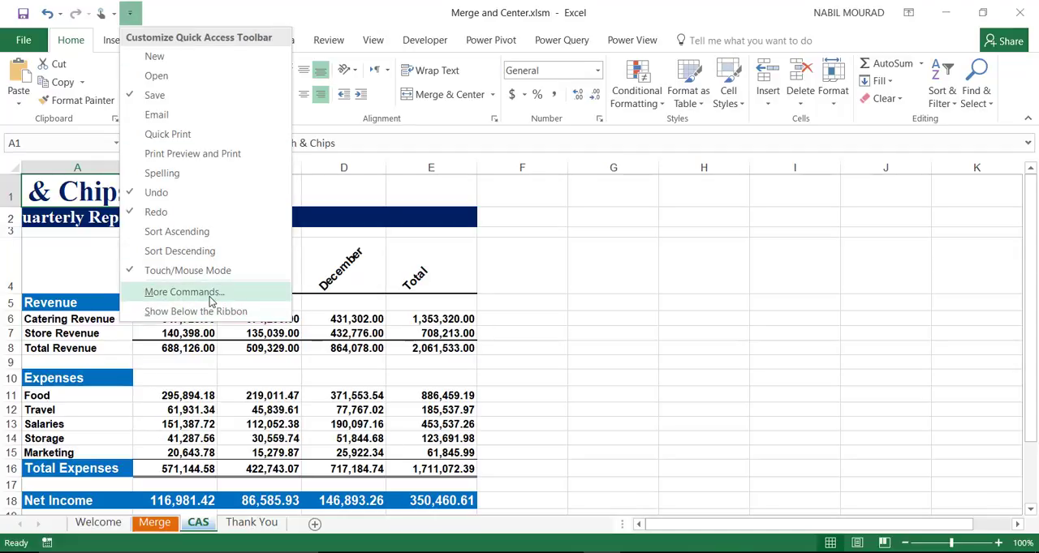
pyautogui.click(185, 292)
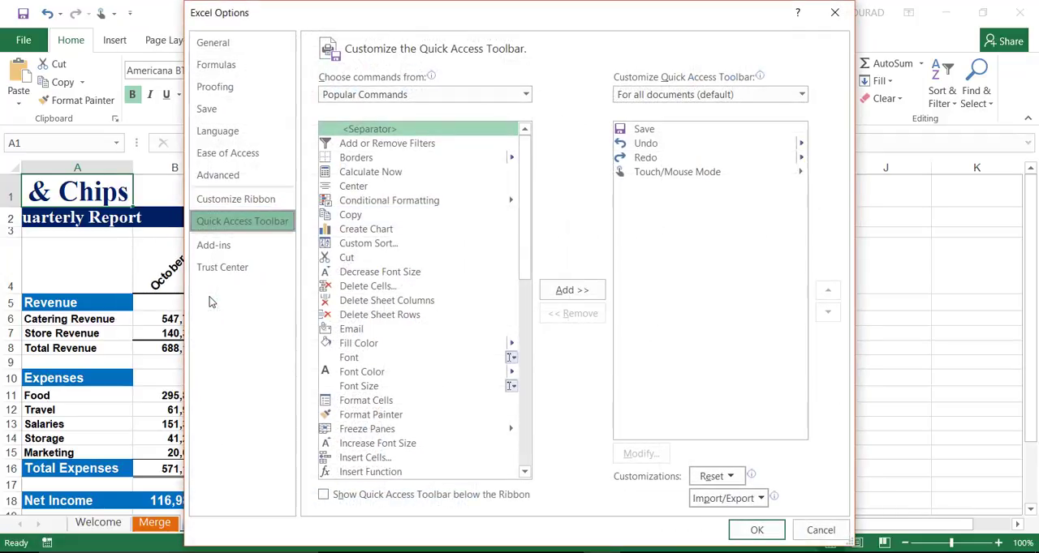
pyautogui.moveTo(526, 94)
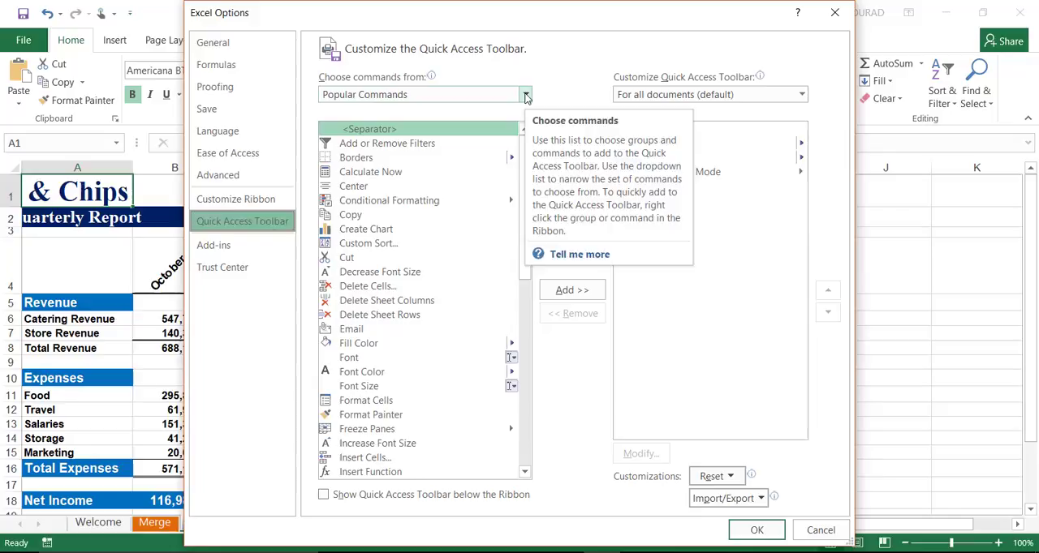
# Step: Add the CenterAccrossSelection macro from the Macros category to the Quick Access Toolbar
pyautogui.click(525, 94)
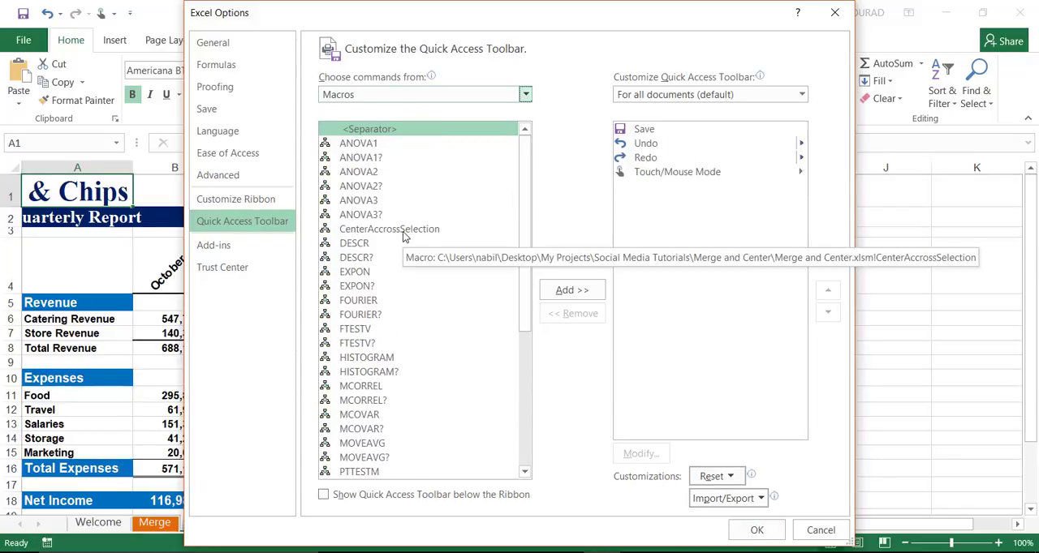
pyautogui.click(389, 229)
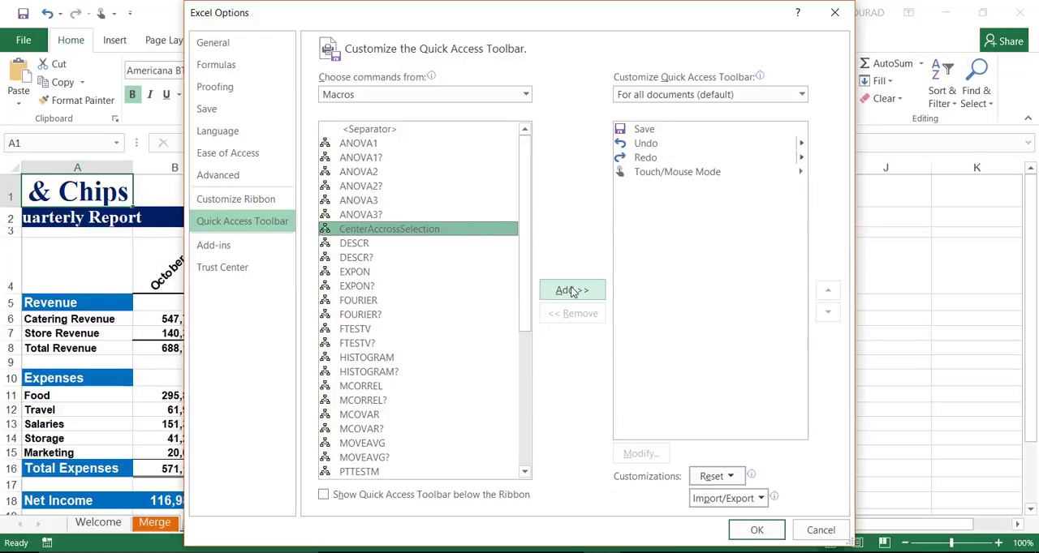
pyautogui.click(572, 289)
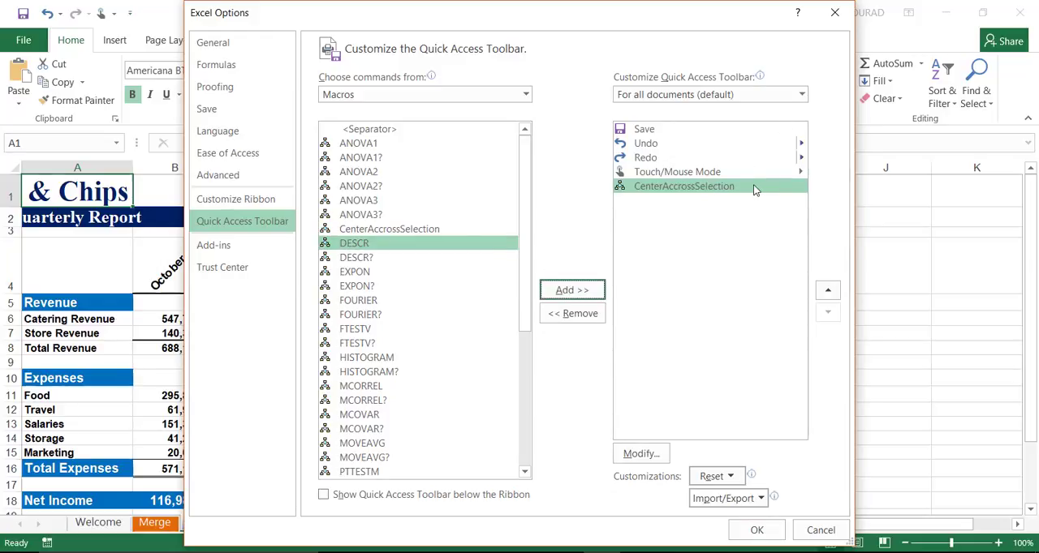
pyautogui.moveTo(690, 185)
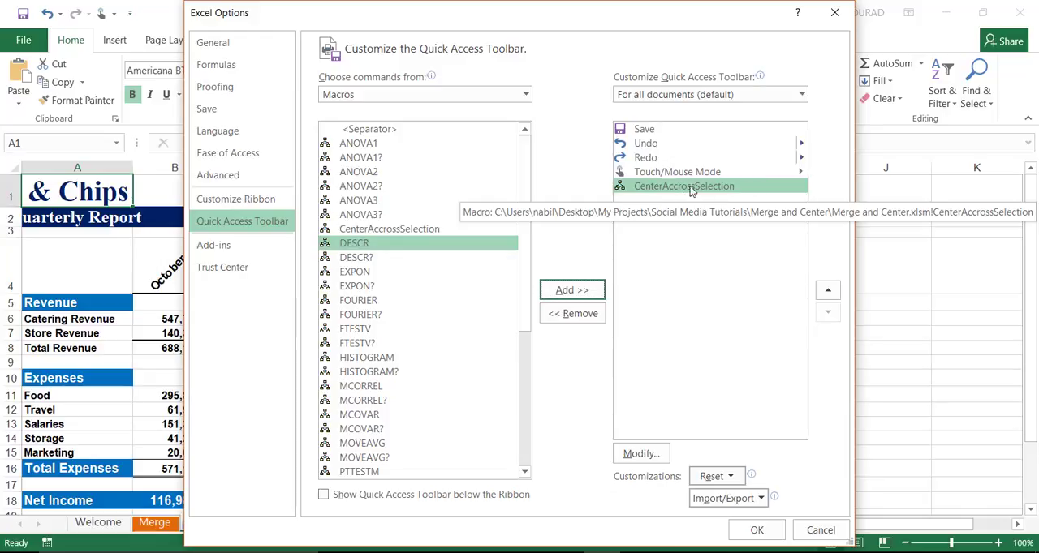
pyautogui.moveTo(626, 186)
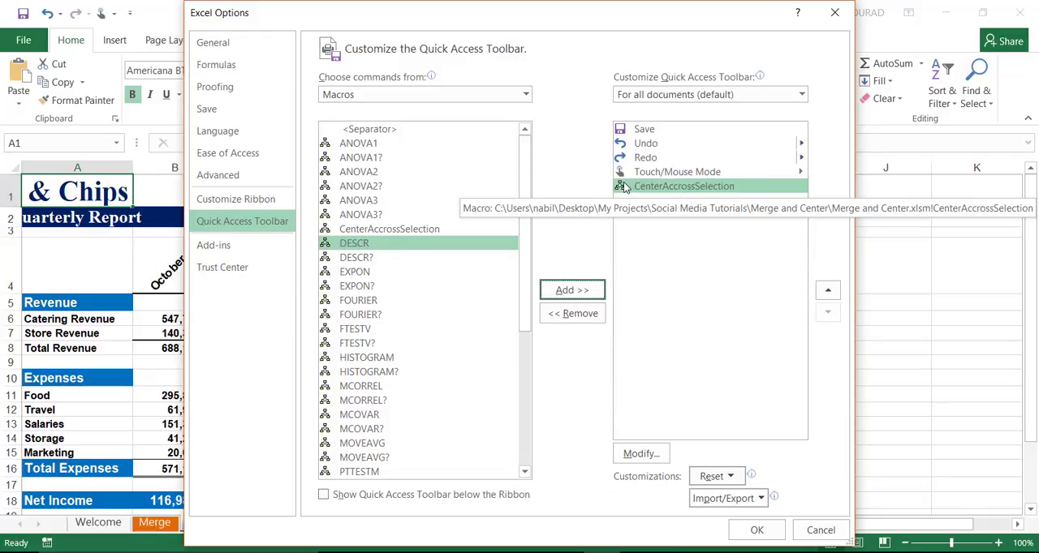
pyautogui.moveTo(641, 193)
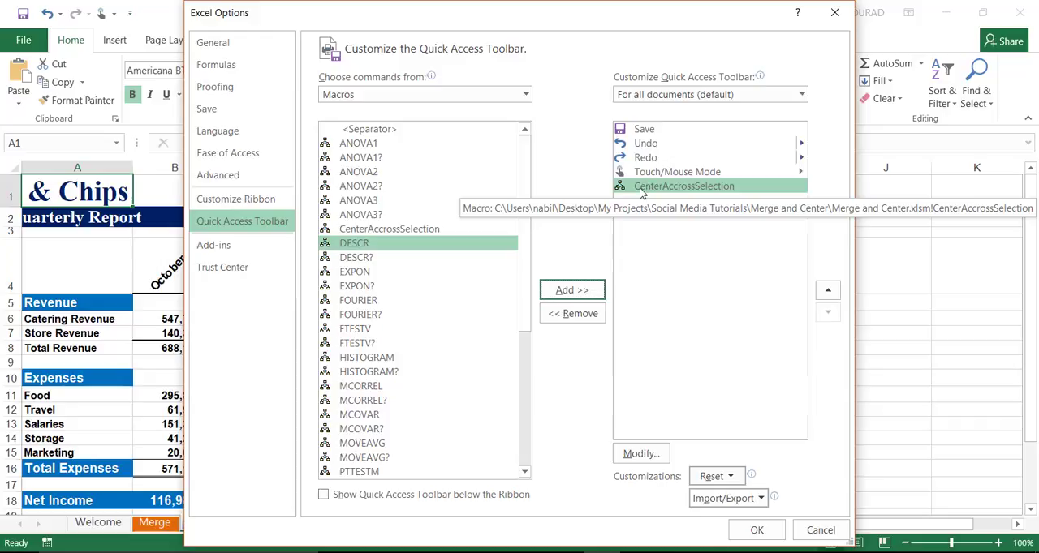
pyautogui.moveTo(679, 193)
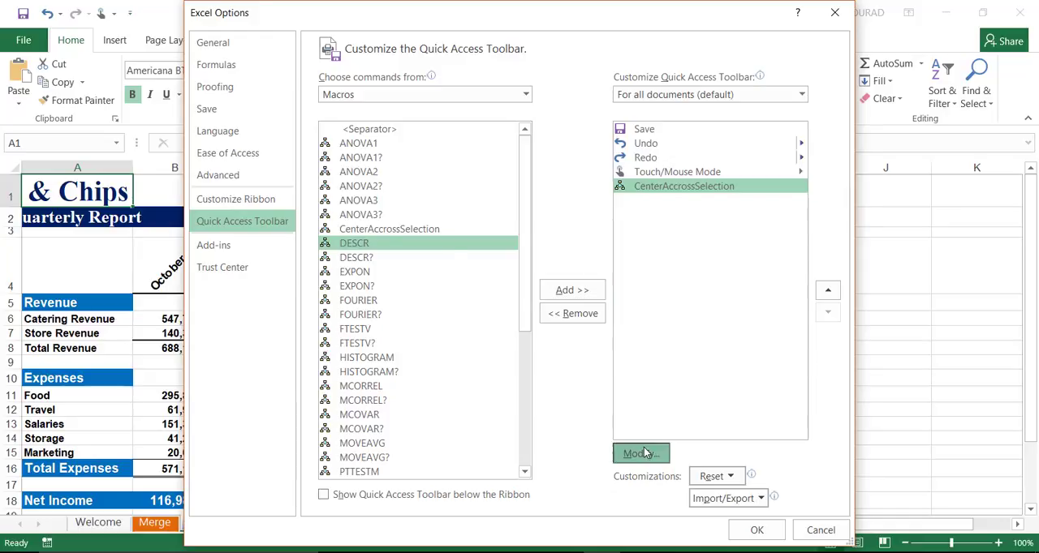
# Step: Give the macro button a smiley symbol and the name 'Center Accross Selection', then confirm
pyautogui.click(641, 452)
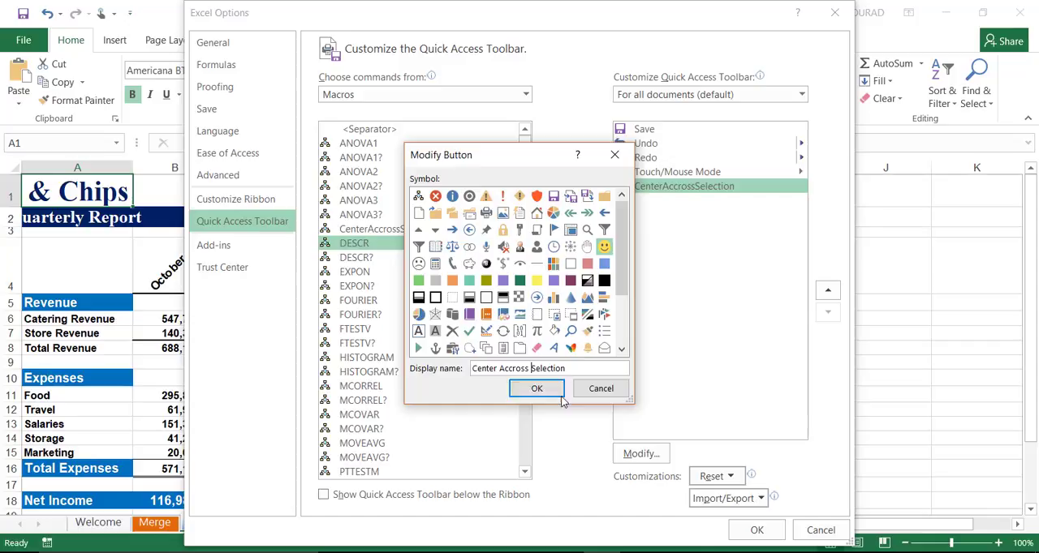
pyautogui.click(536, 389)
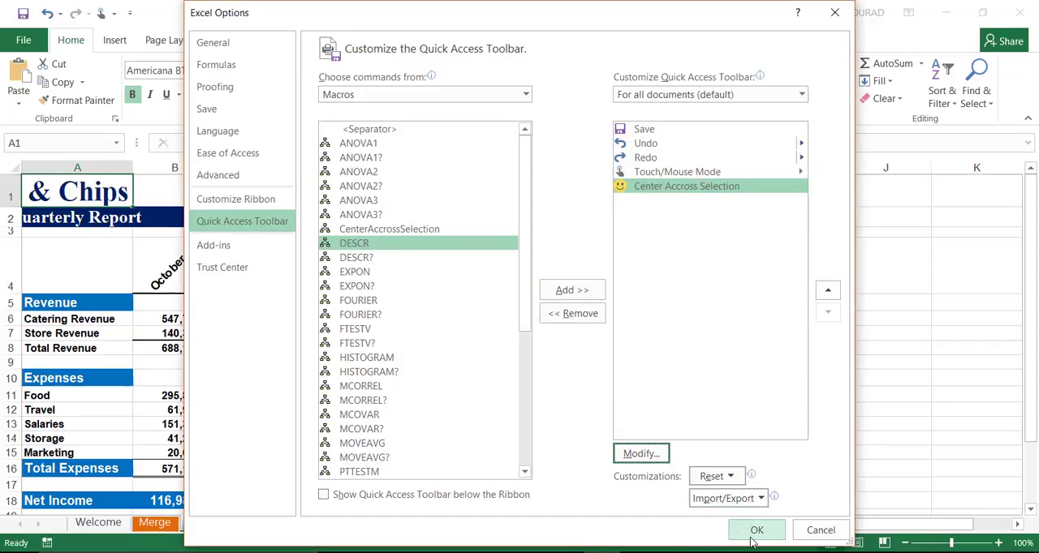
pyautogui.click(756, 529)
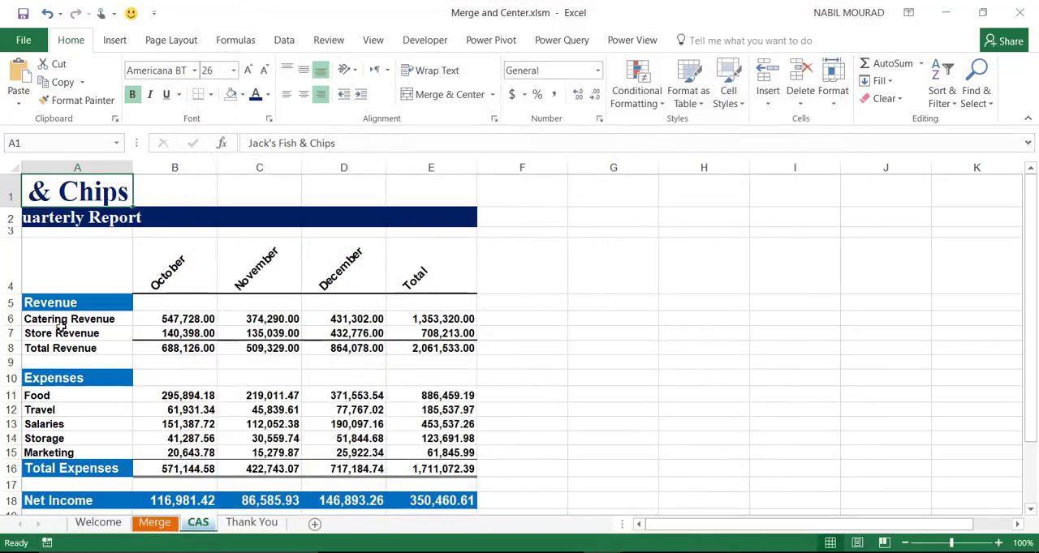
# Step: Centre the titles across A1:E1 and A2:E2 using the smiley macro button
pyautogui.moveTo(78, 191); pyautogui.dragTo(431, 191)
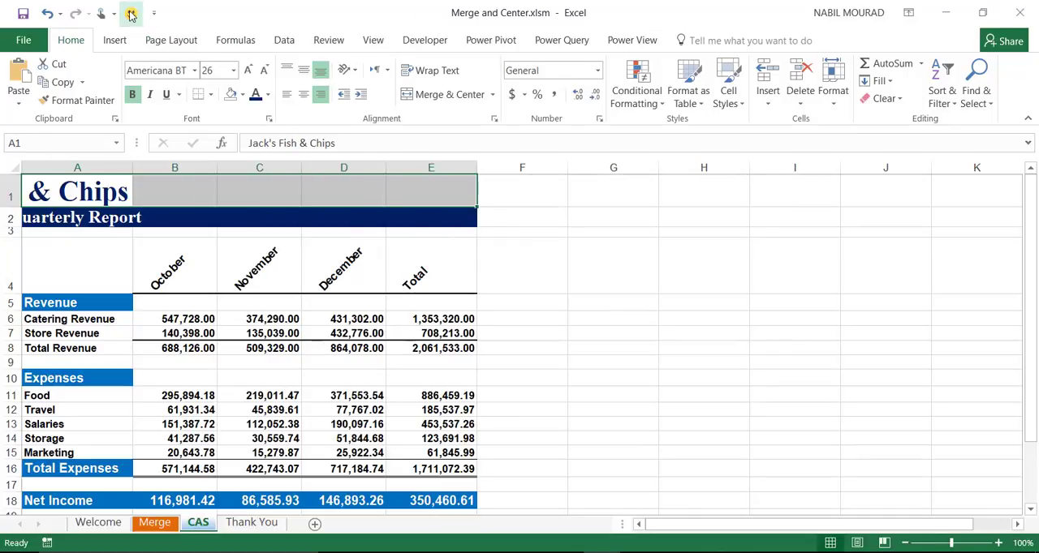
pyautogui.click(440, 94)
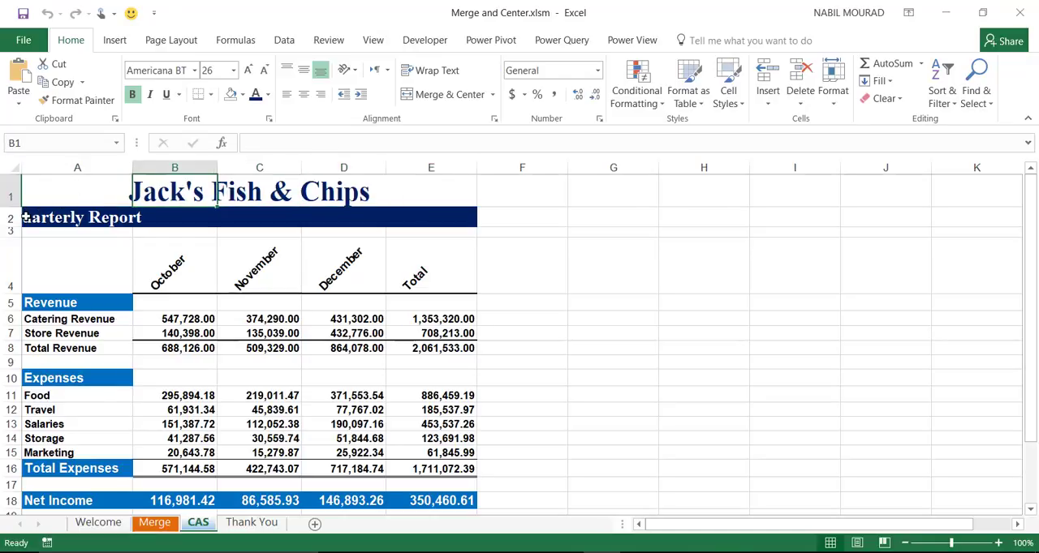
pyautogui.click(78, 217)
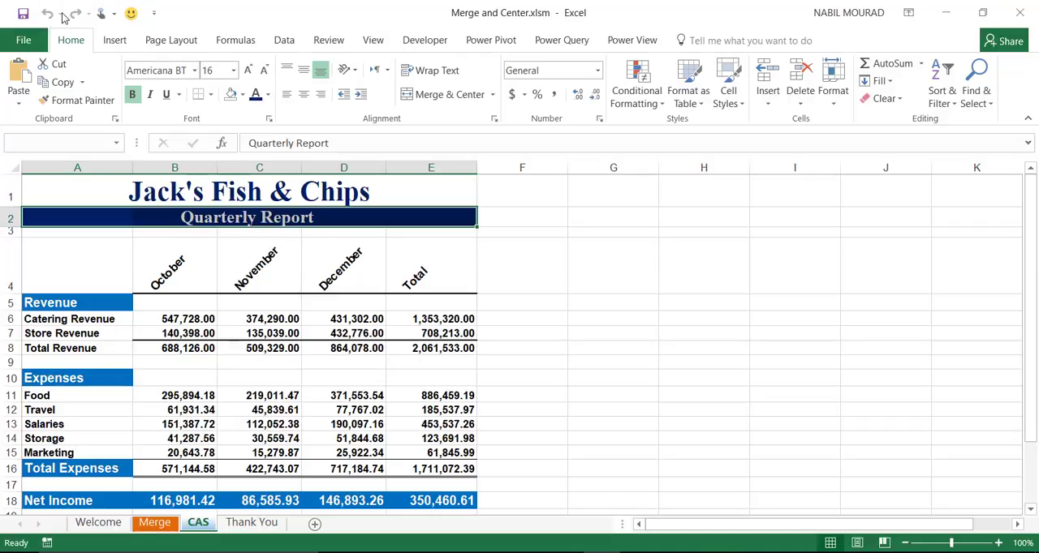
pyautogui.moveTo(224, 318)
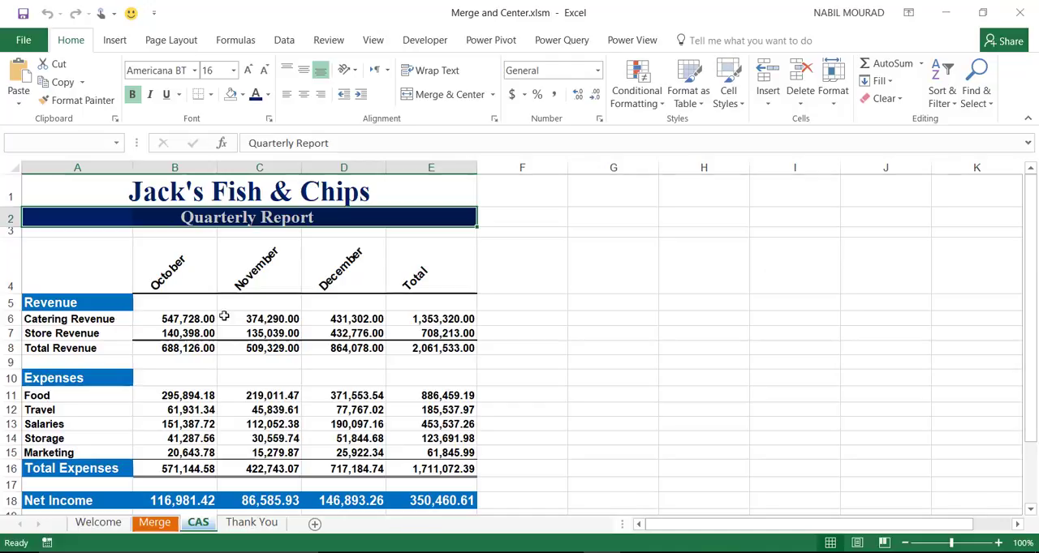
# Step: Switch to the Thank You sheet
pyautogui.click(252, 523)
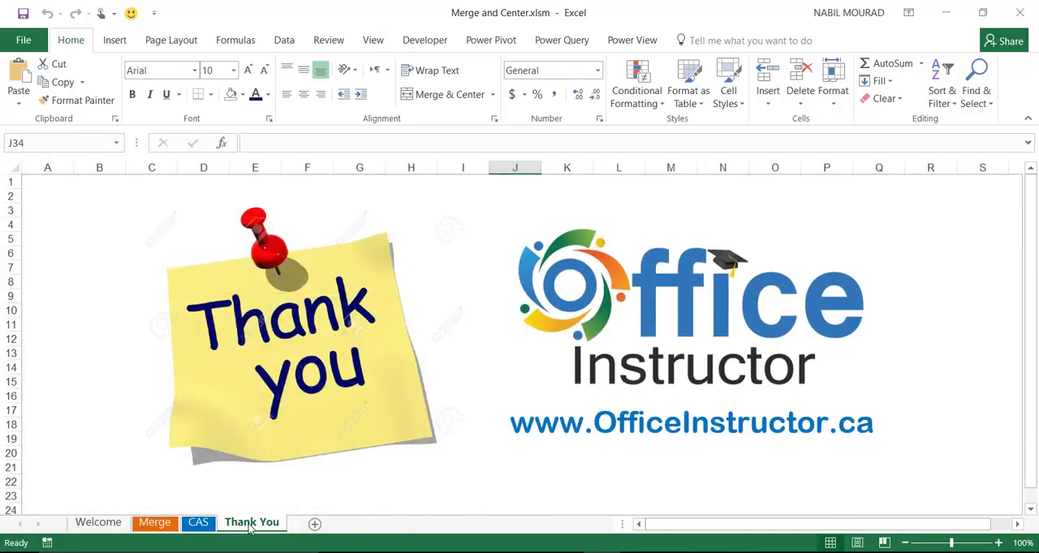
pyautogui.moveTo(341, 435)
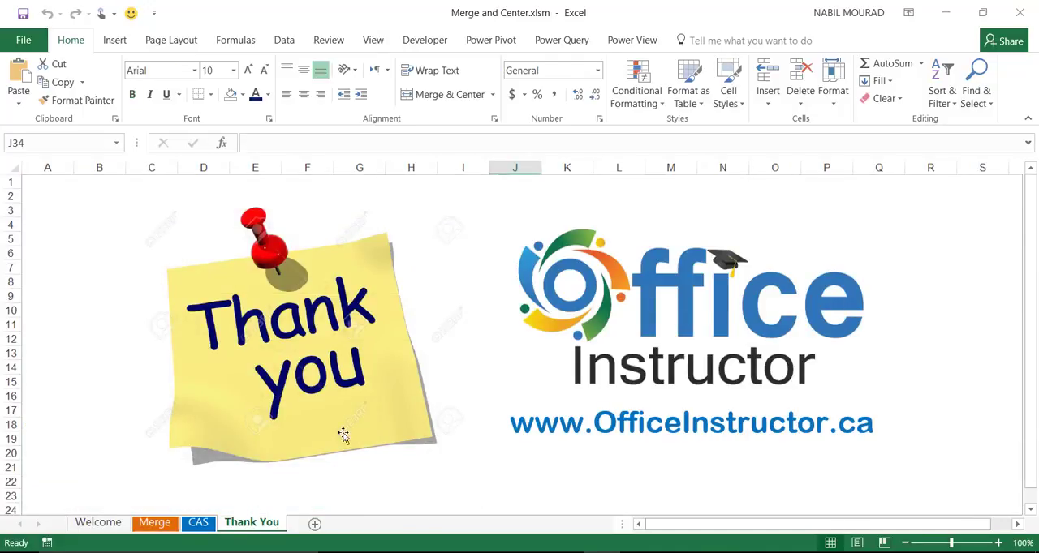
pyautogui.moveTo(448, 94)
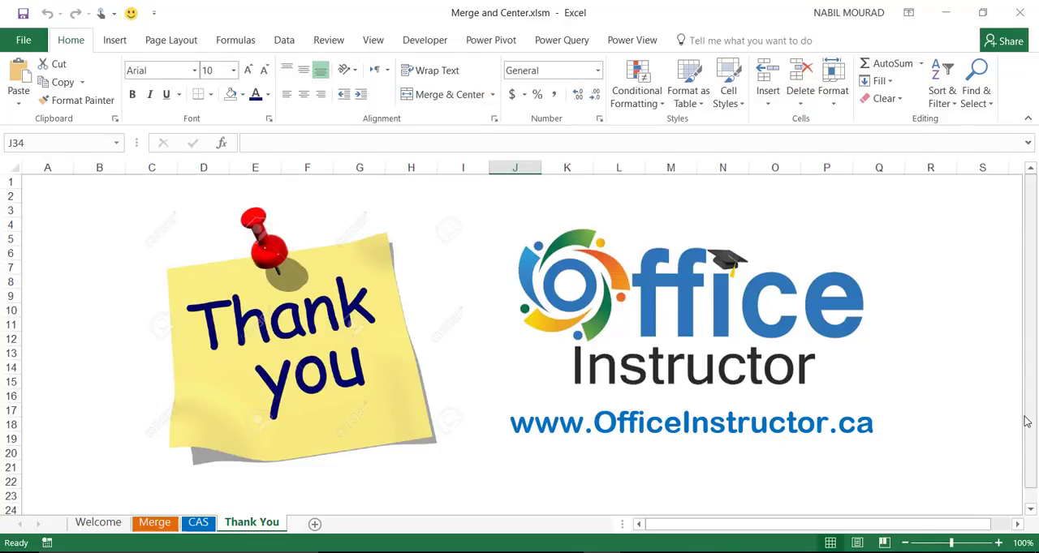
pyautogui.moveTo(1016, 415)
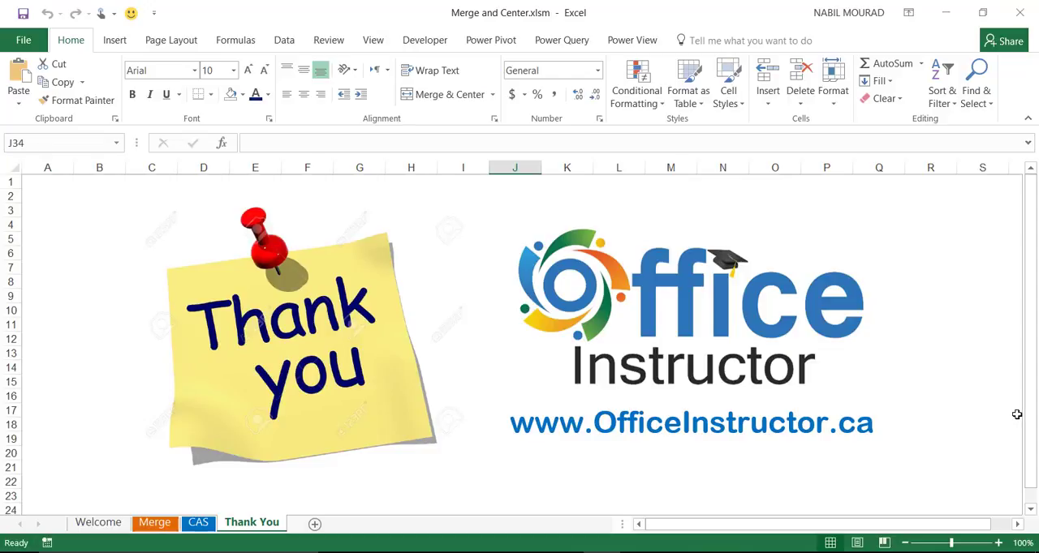